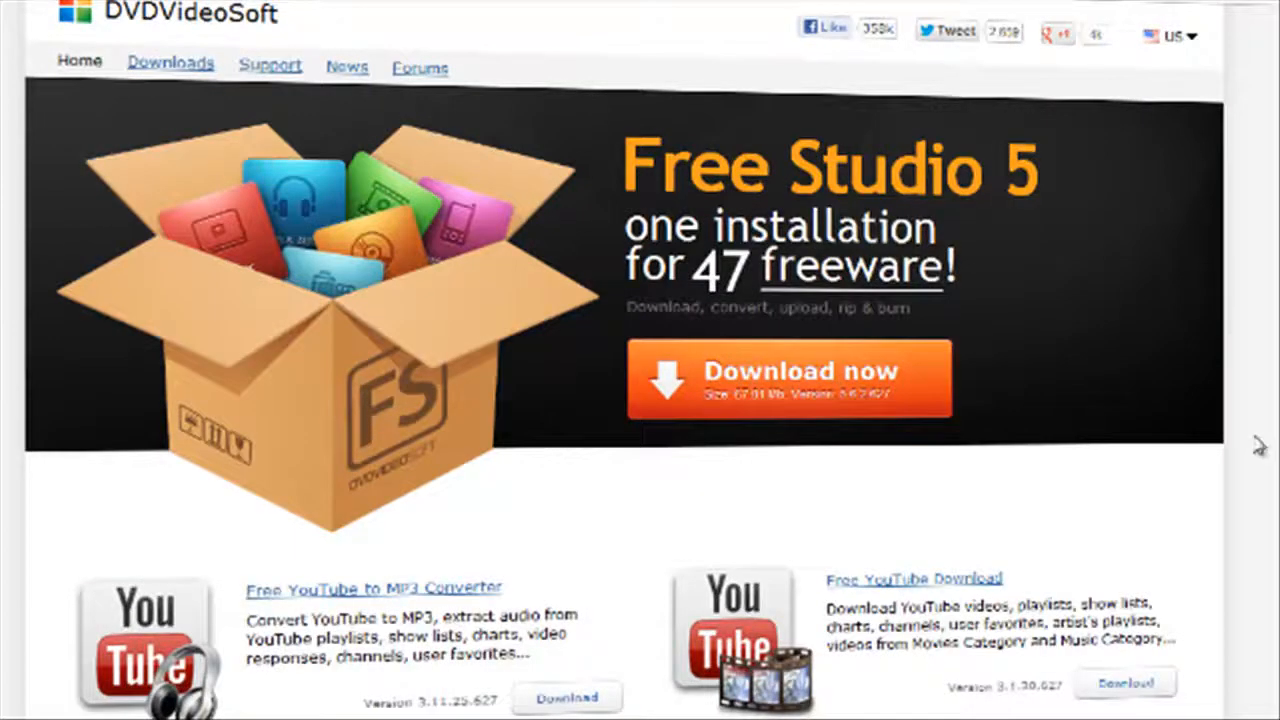
pyautogui.moveTo(365, 18)
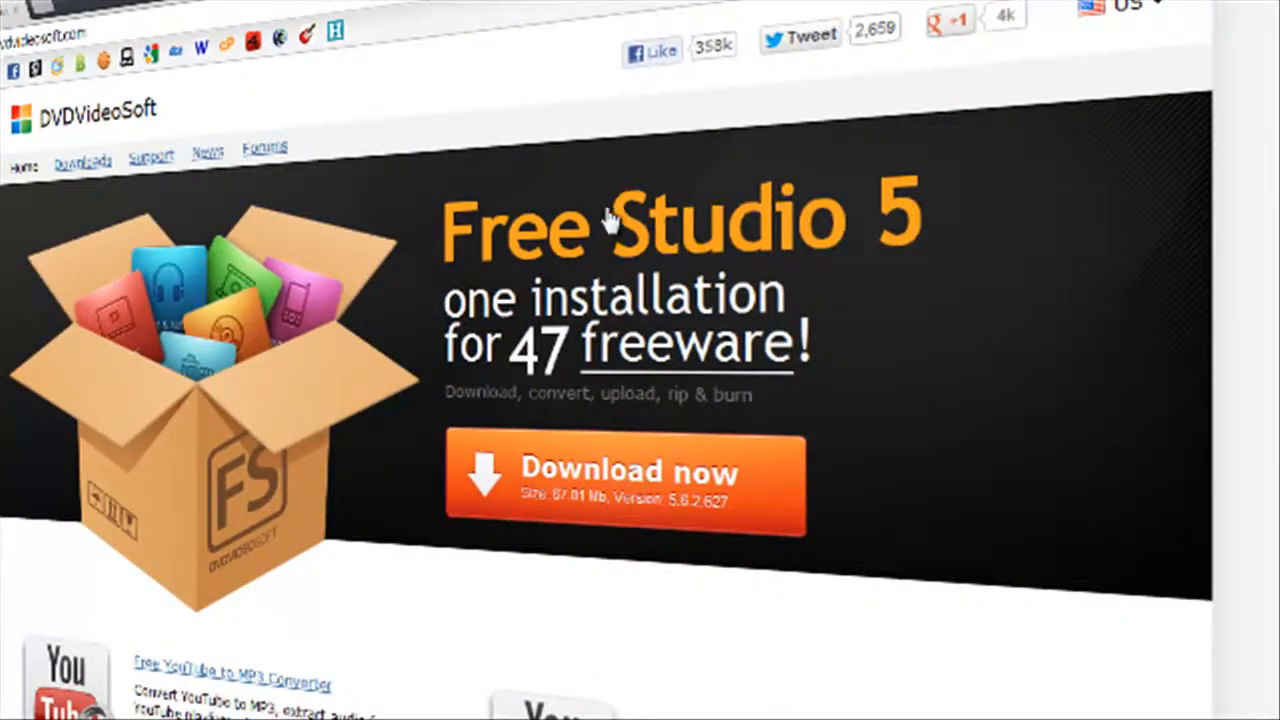
pyautogui.moveTo(95, 330)
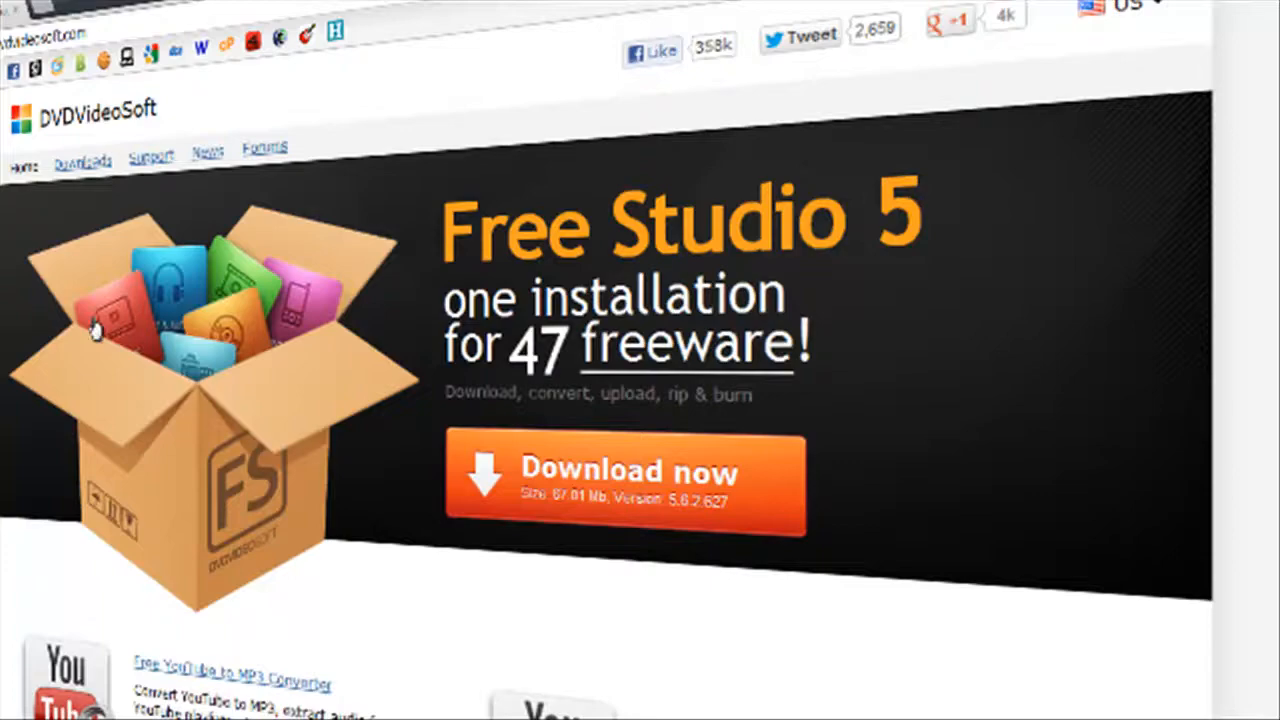
# Step: Scroll the DVDVideoSoft freeware catalogue down to the Free 3D Photo Maker listing
pyautogui.scroll(-3)
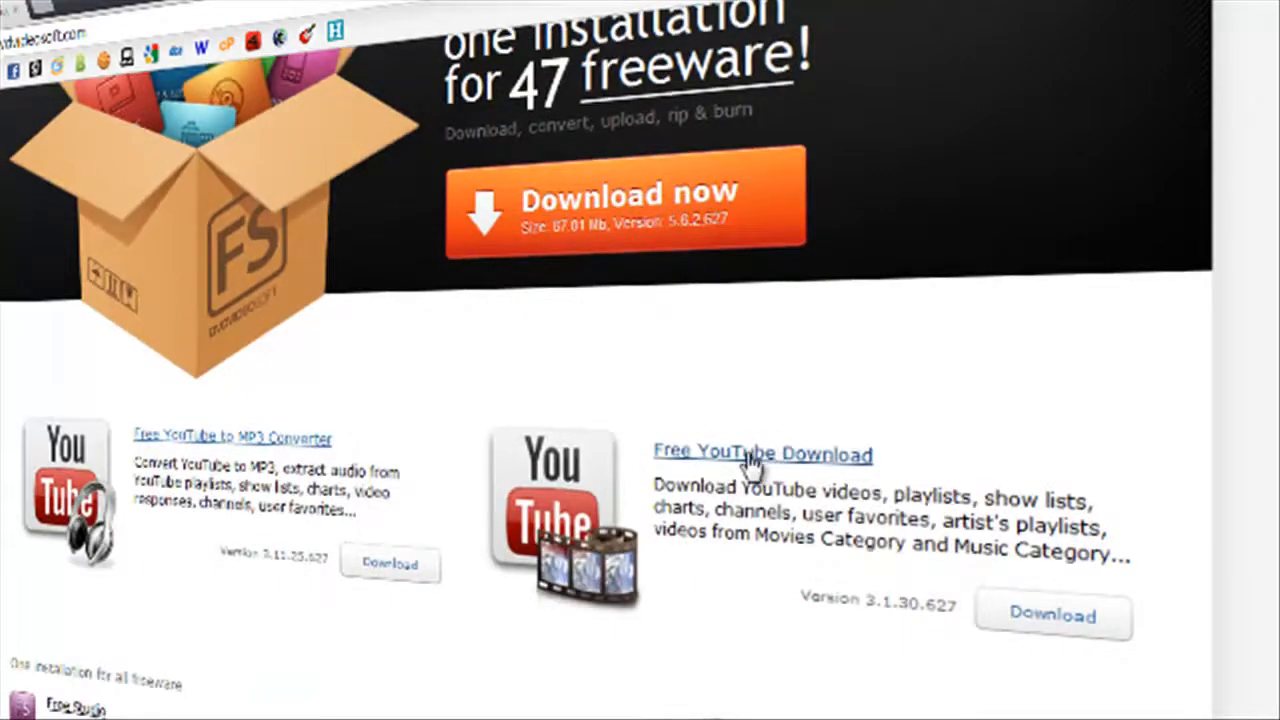
pyautogui.scroll(-3)
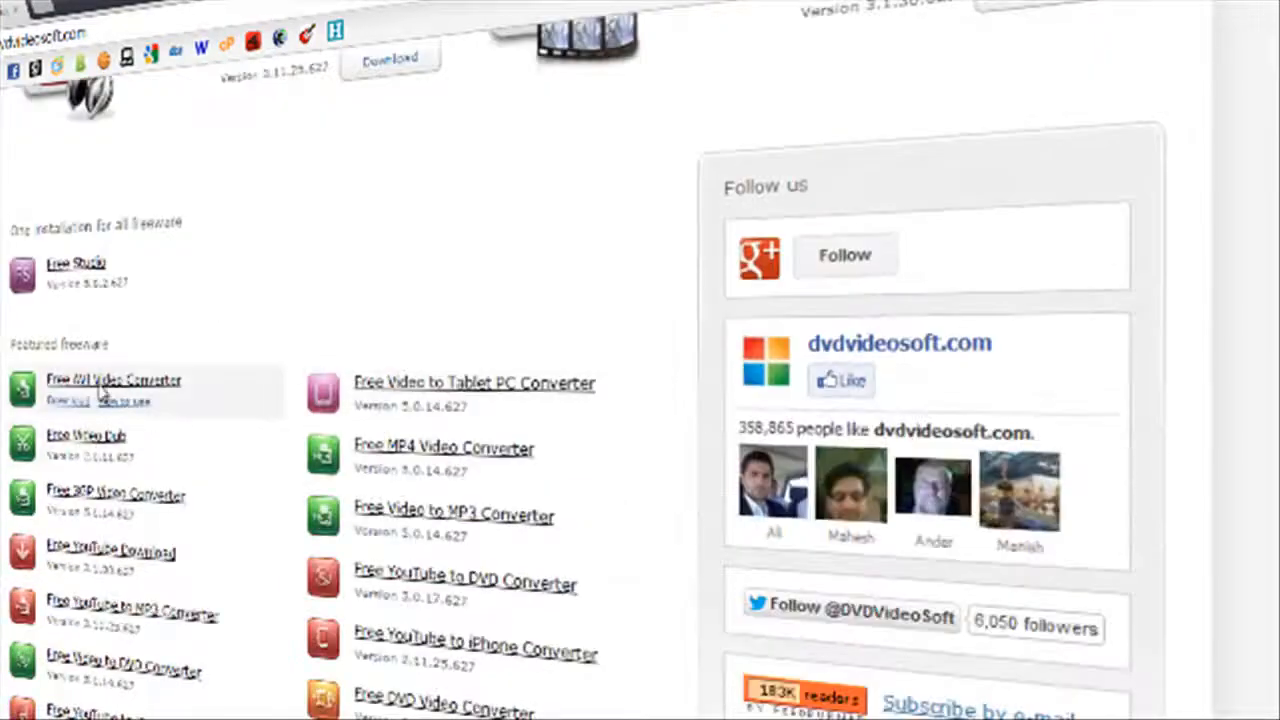
pyautogui.scroll(3)
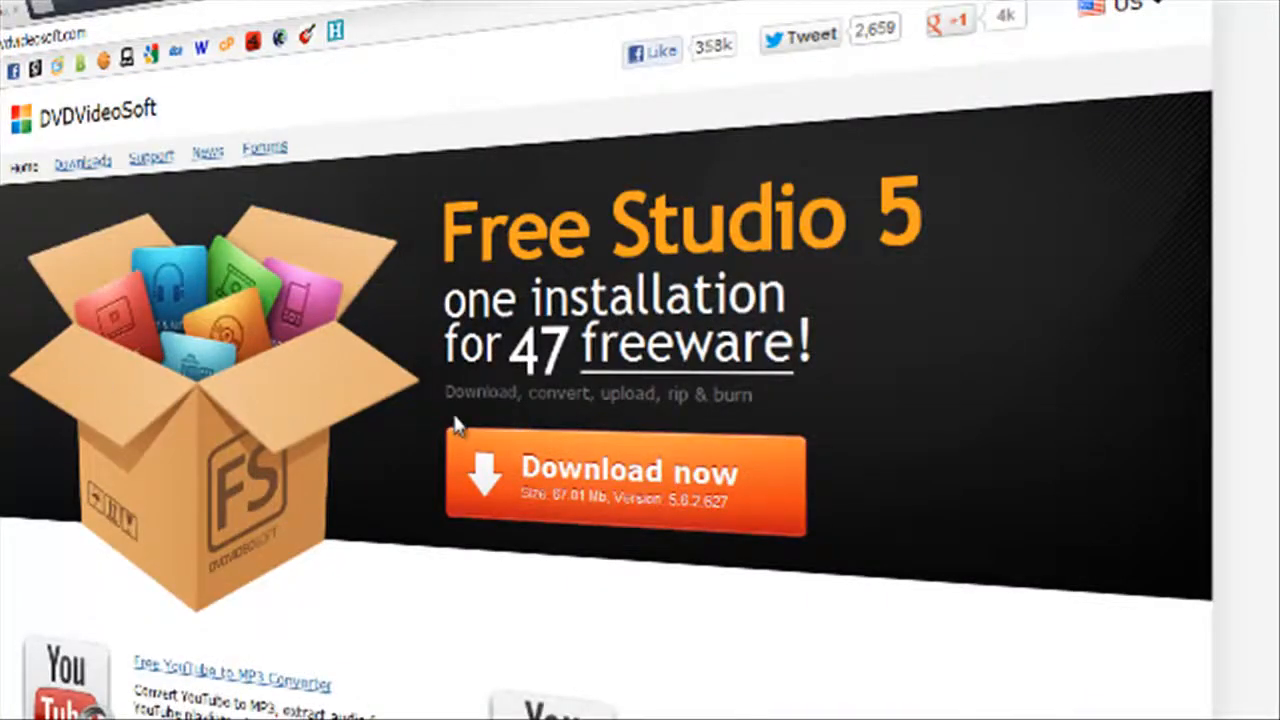
pyautogui.moveTo(870, 470)
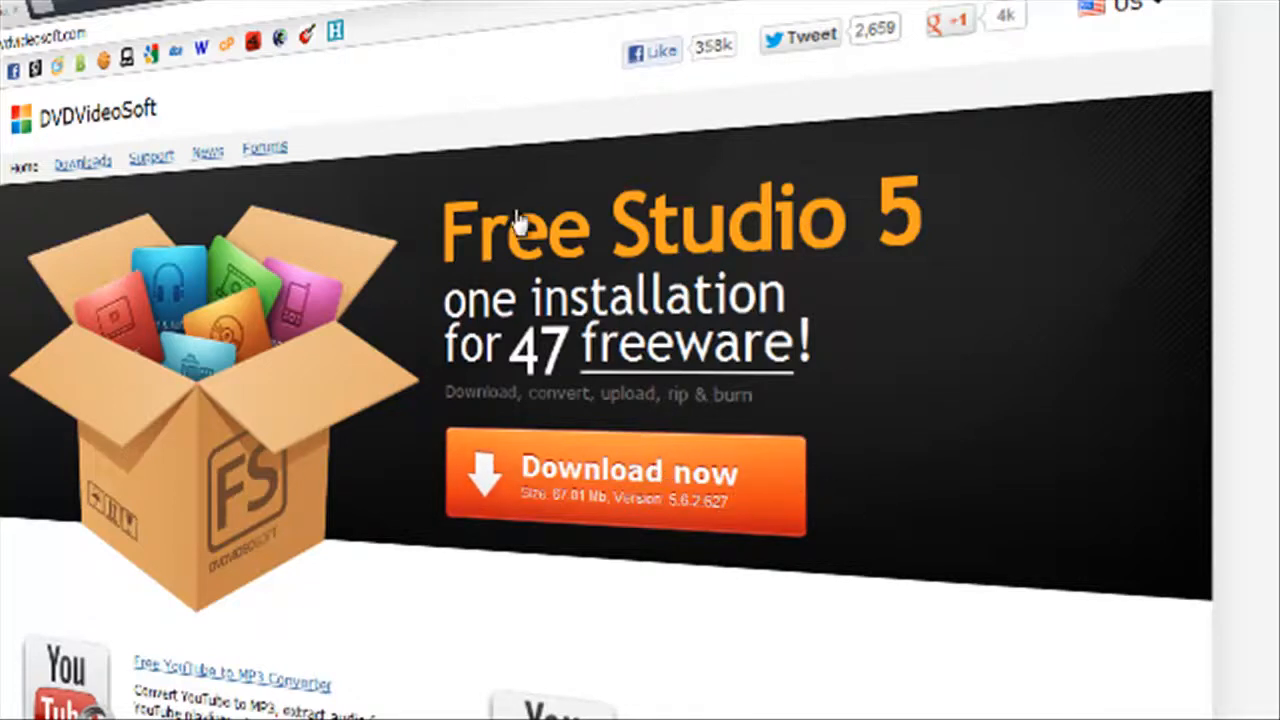
pyautogui.moveTo(615, 390)
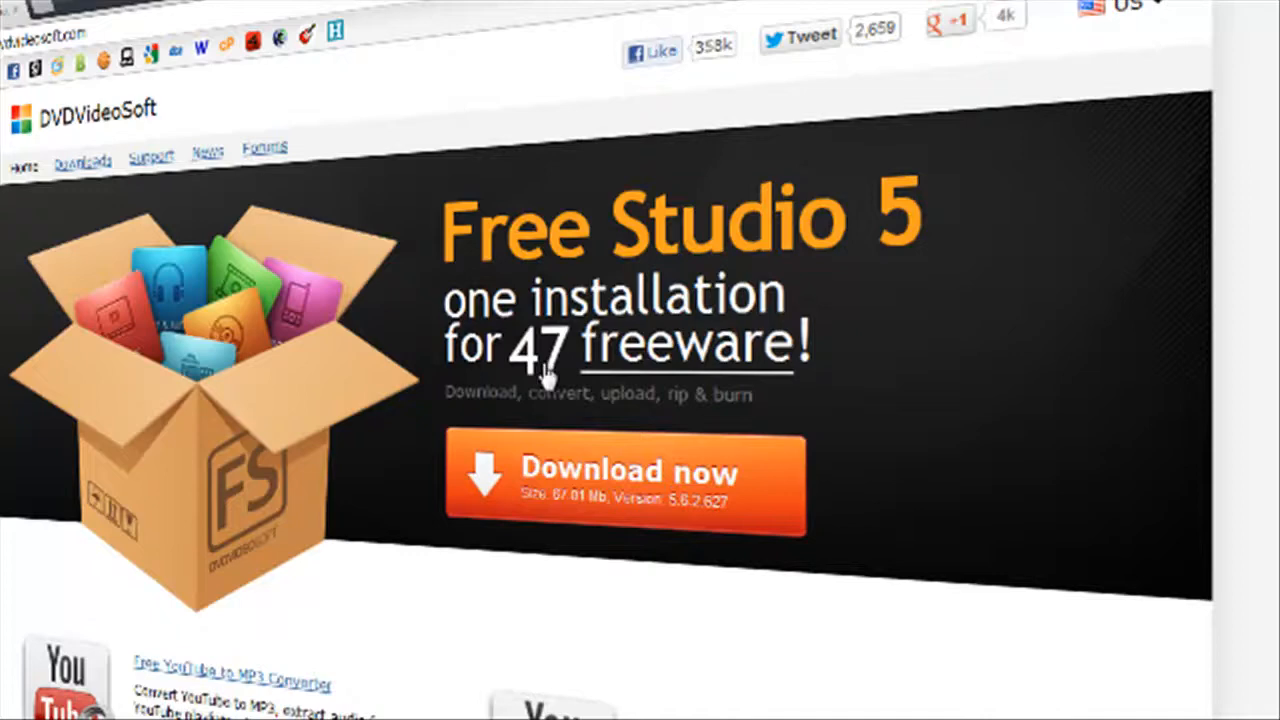
pyautogui.moveTo(632, 398)
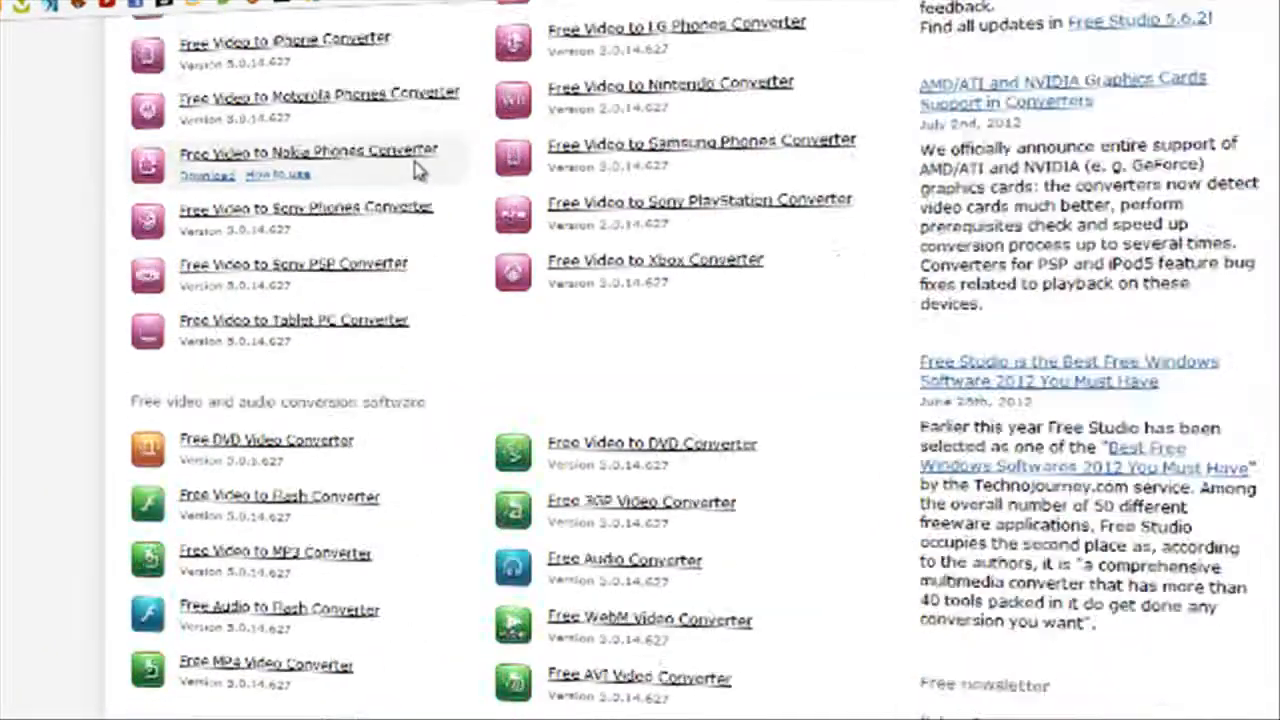
pyautogui.scroll(-3)
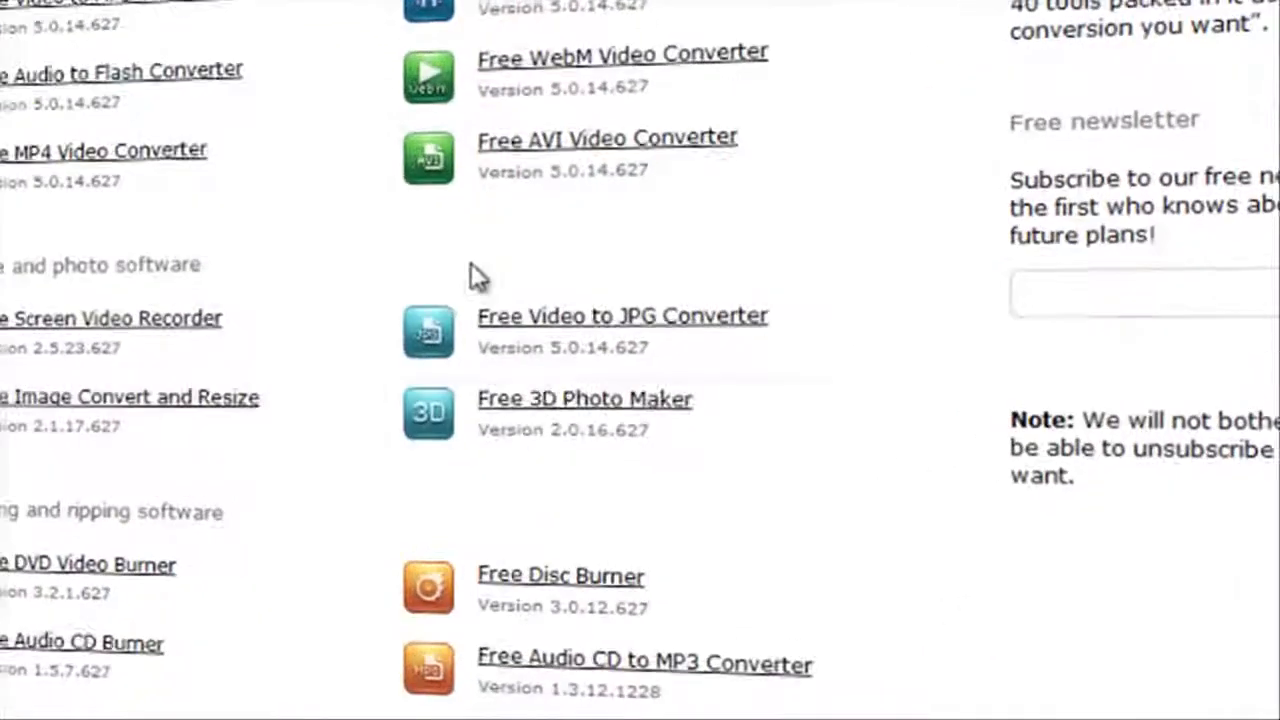
pyautogui.moveTo(560, 410)
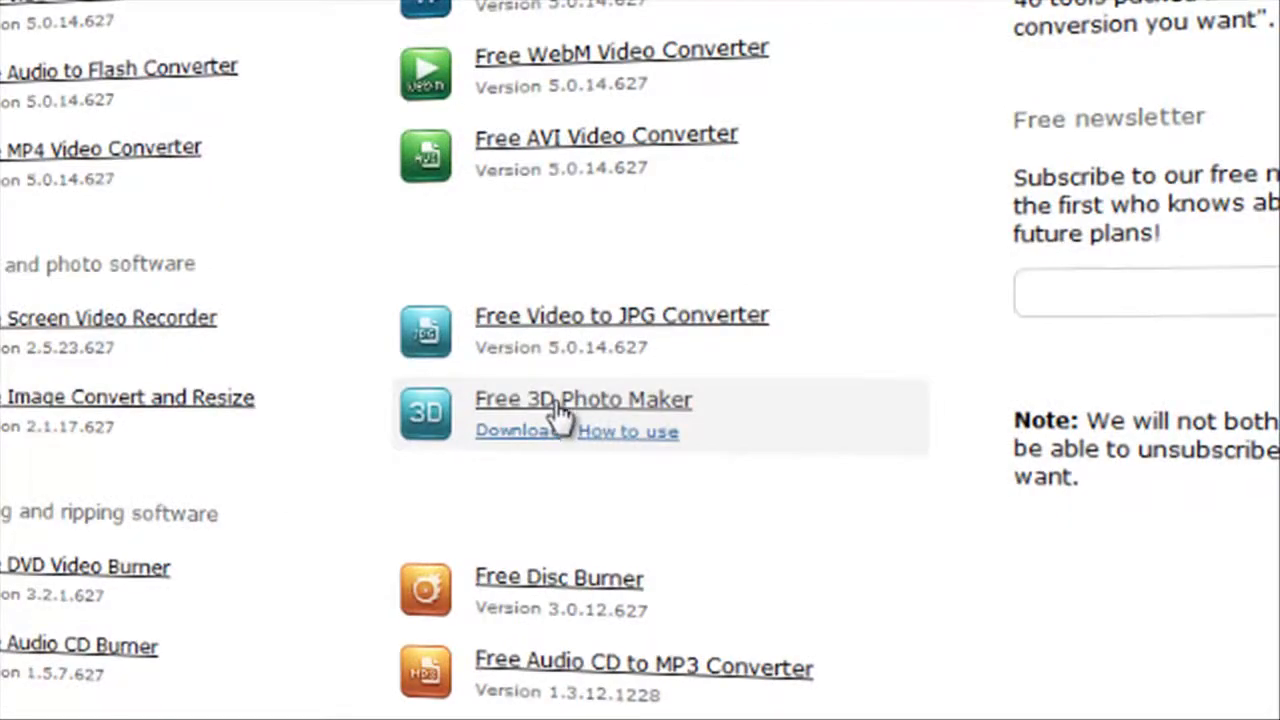
# Step: Download the Free 3D Photo Maker installer from its catalogue listing
pyautogui.scroll(3)
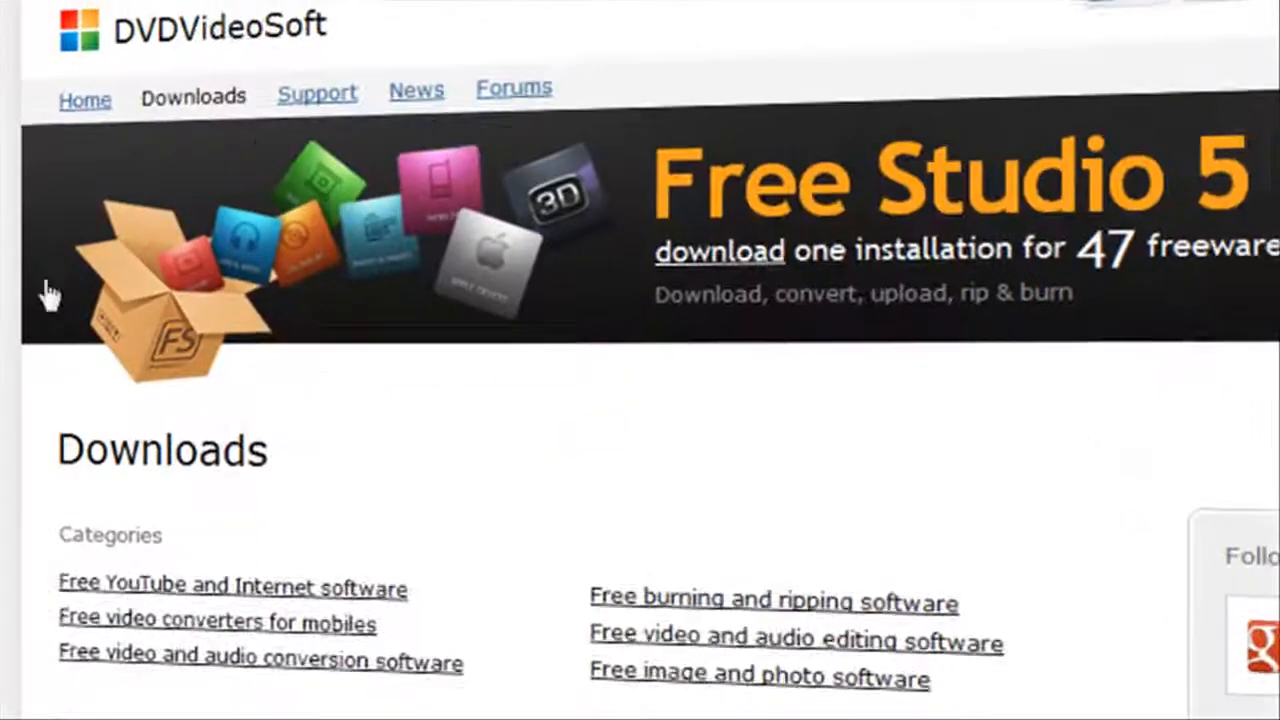
pyautogui.scroll(-3)
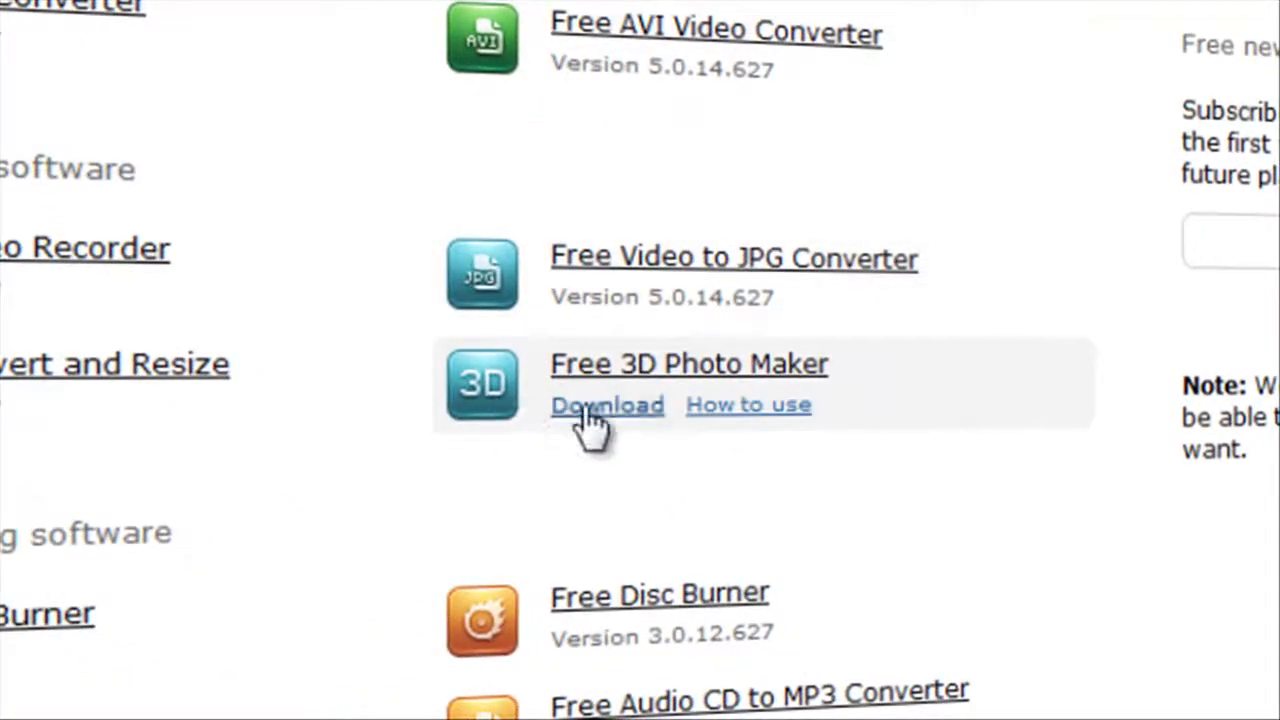
pyautogui.click(607, 404)
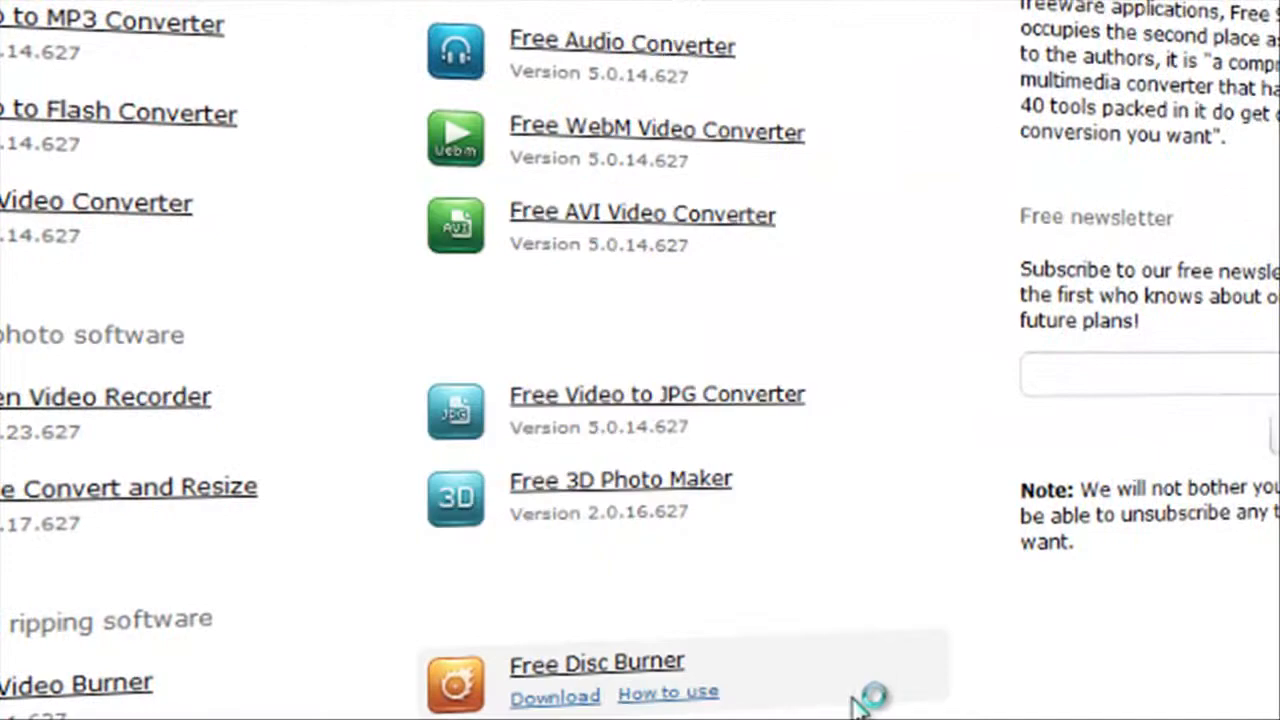
pyautogui.moveTo(1015, 660)
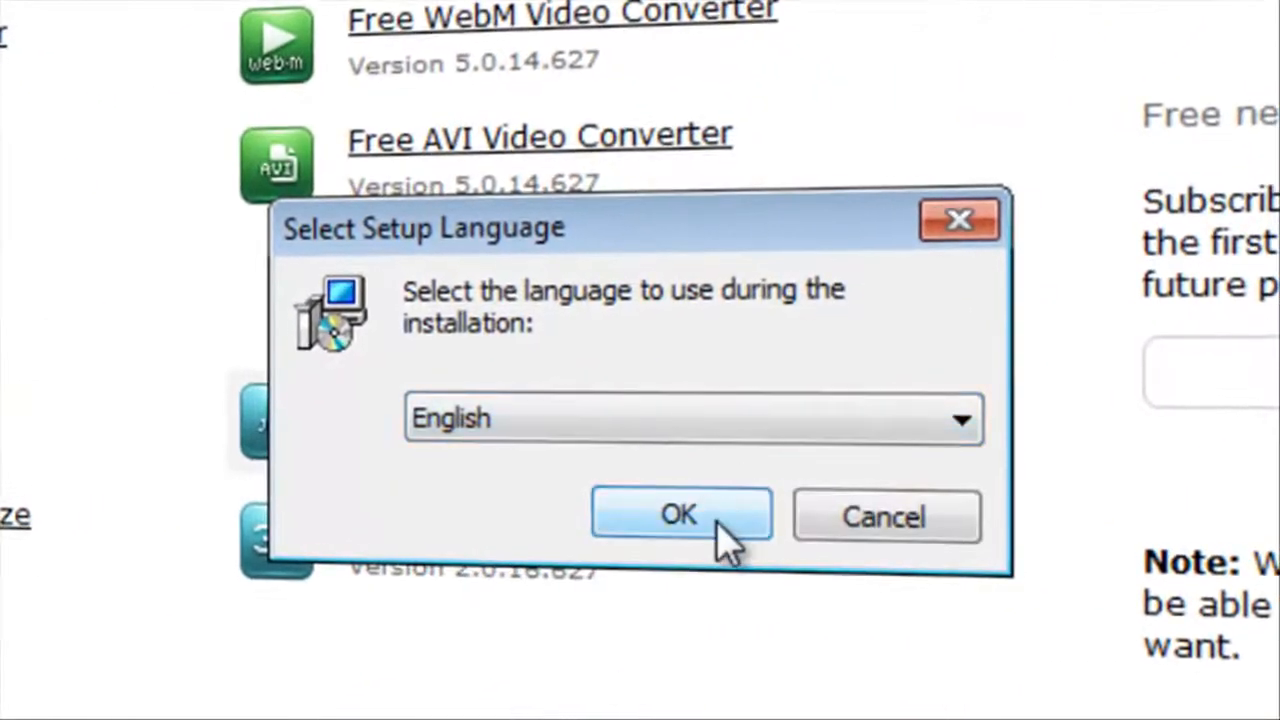
# Step: Run setup in English and keep the default installation folder
pyautogui.click(680, 513)
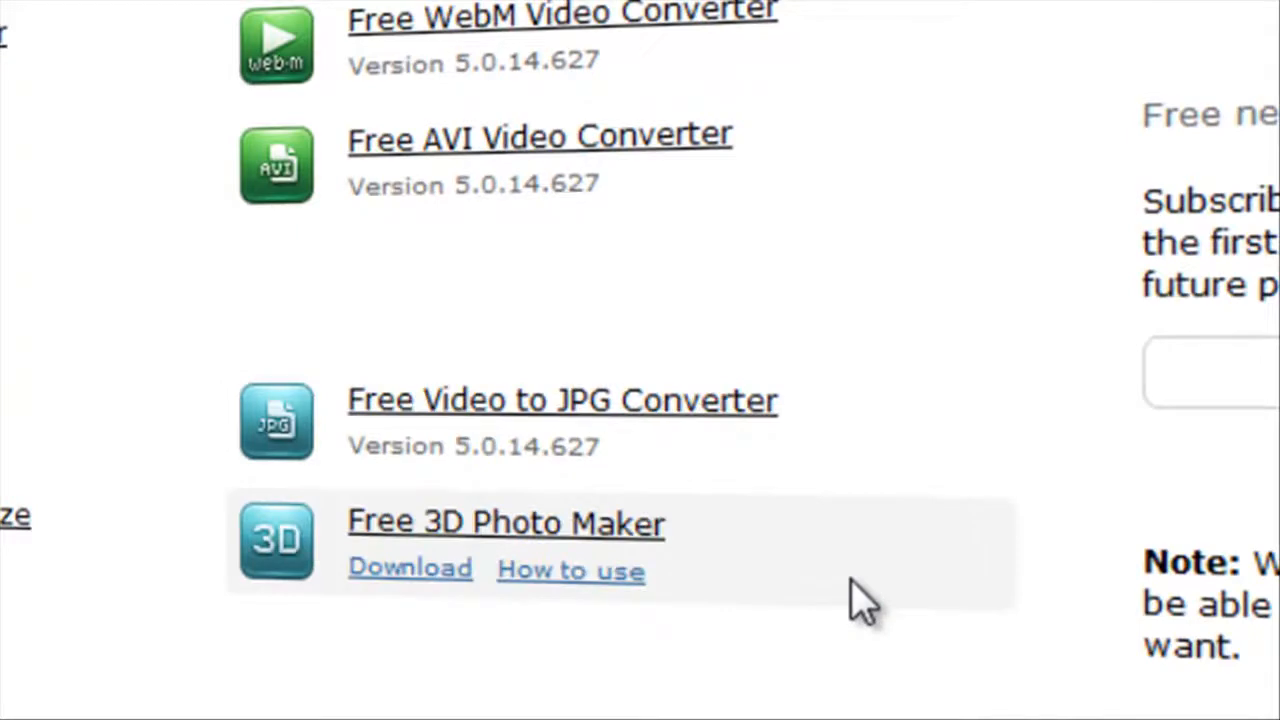
pyautogui.moveTo(890, 555)
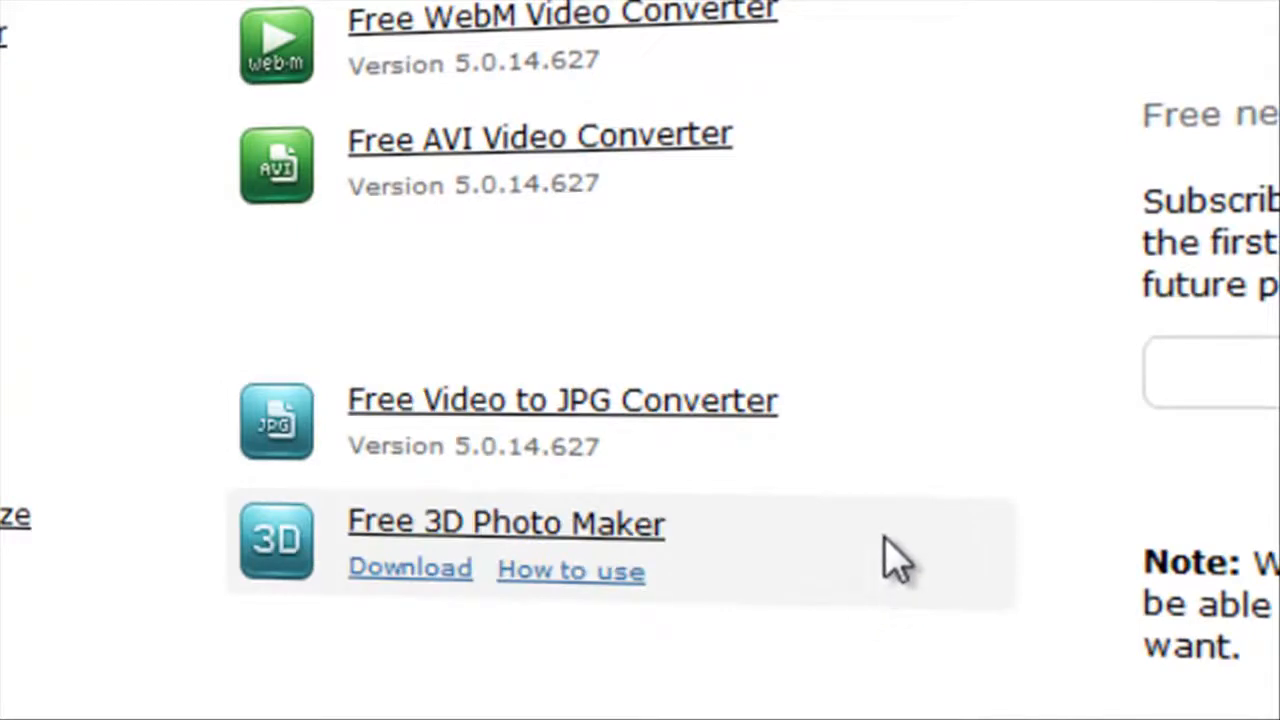
pyautogui.click(409, 567)
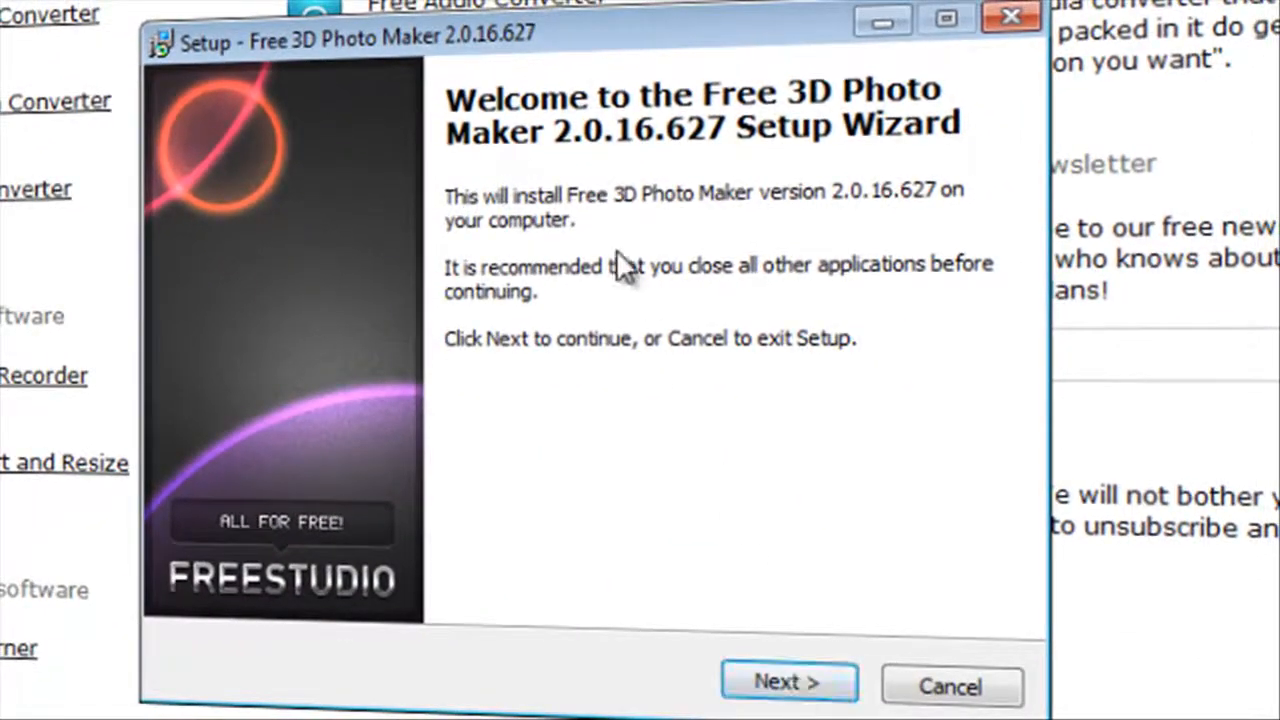
pyautogui.click(789, 683)
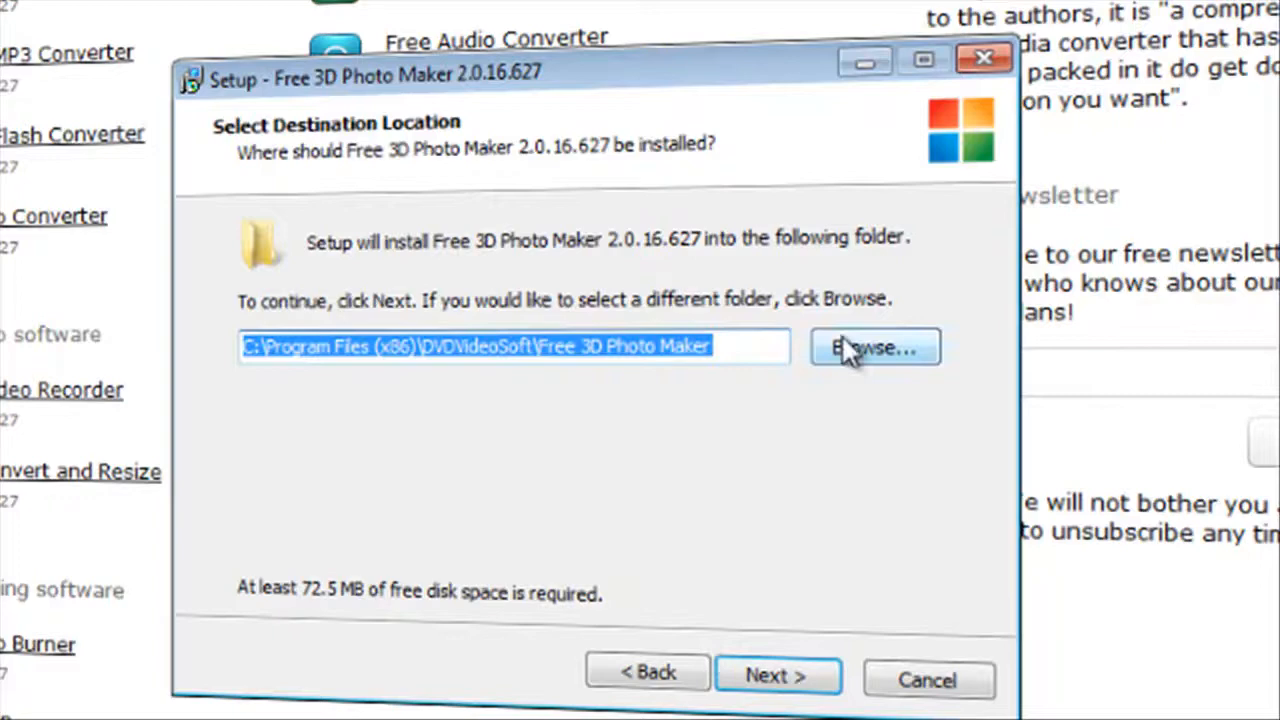
pyautogui.click(874, 347)
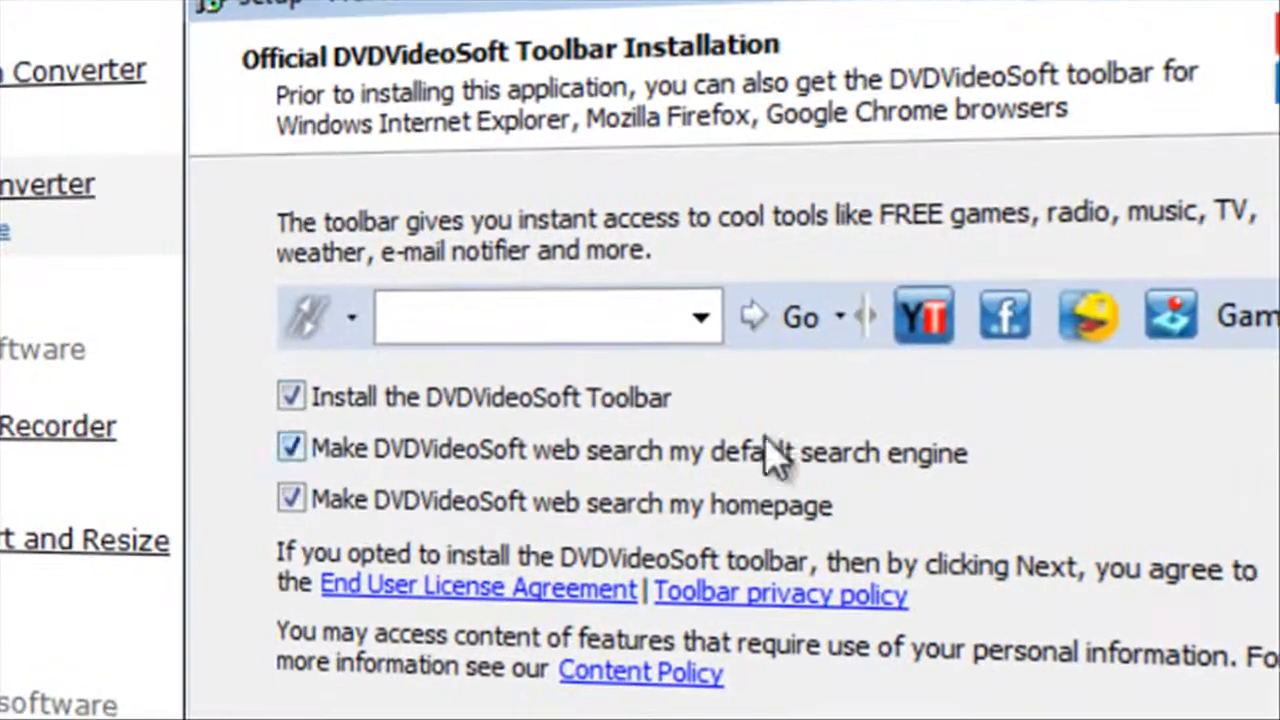
# Step: Decline the DVDVideoSoft toolbar and its speed-up offer, and skip the desktop icon
pyautogui.click(291, 396)
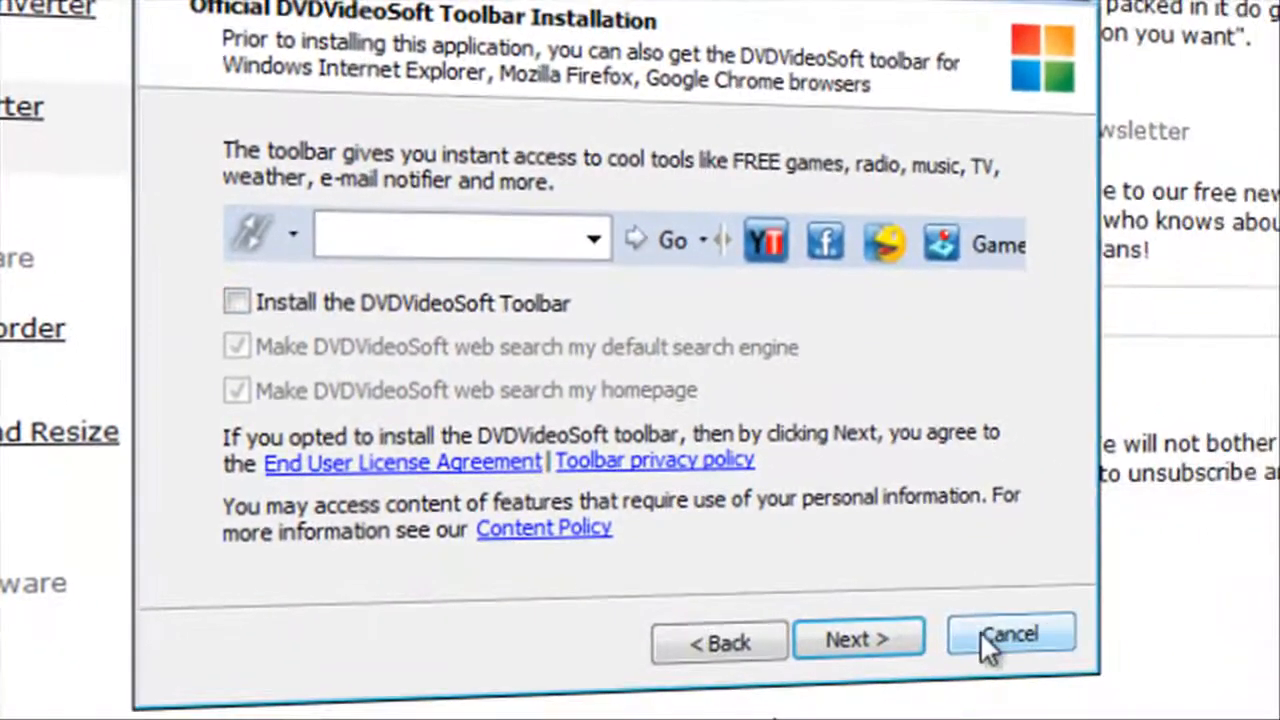
pyautogui.moveTo(858, 640)
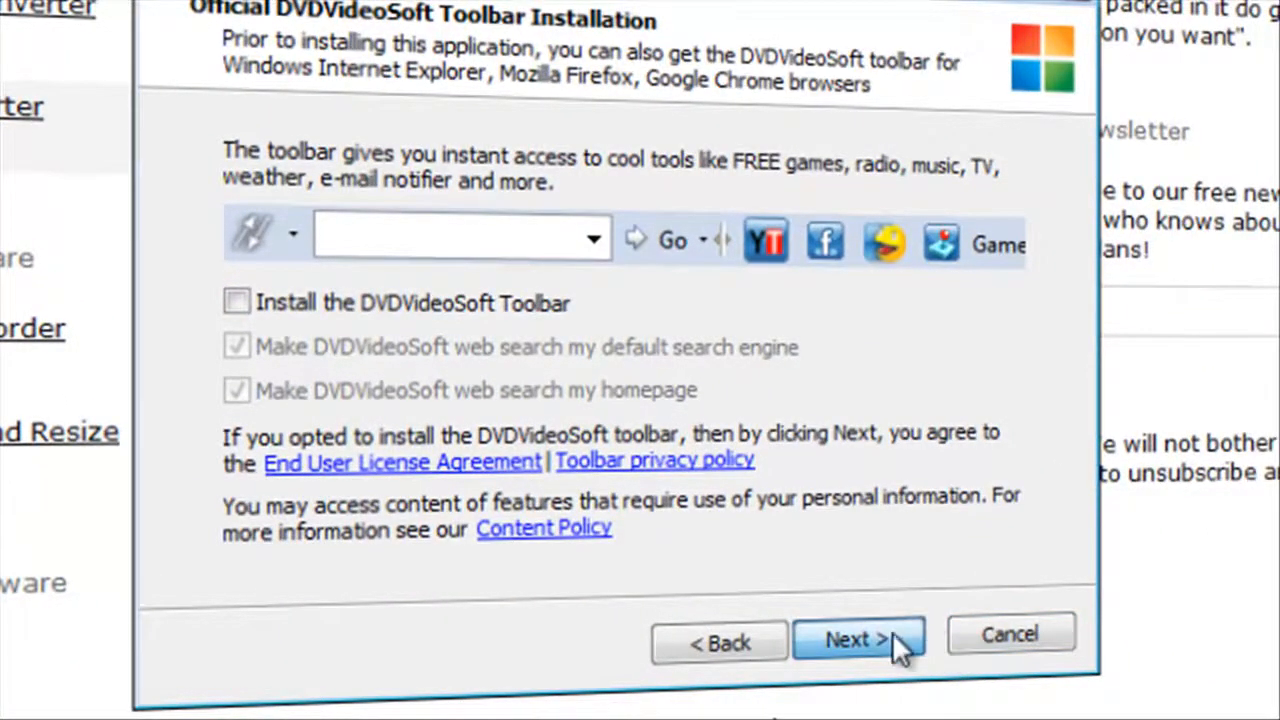
pyautogui.click(857, 640)
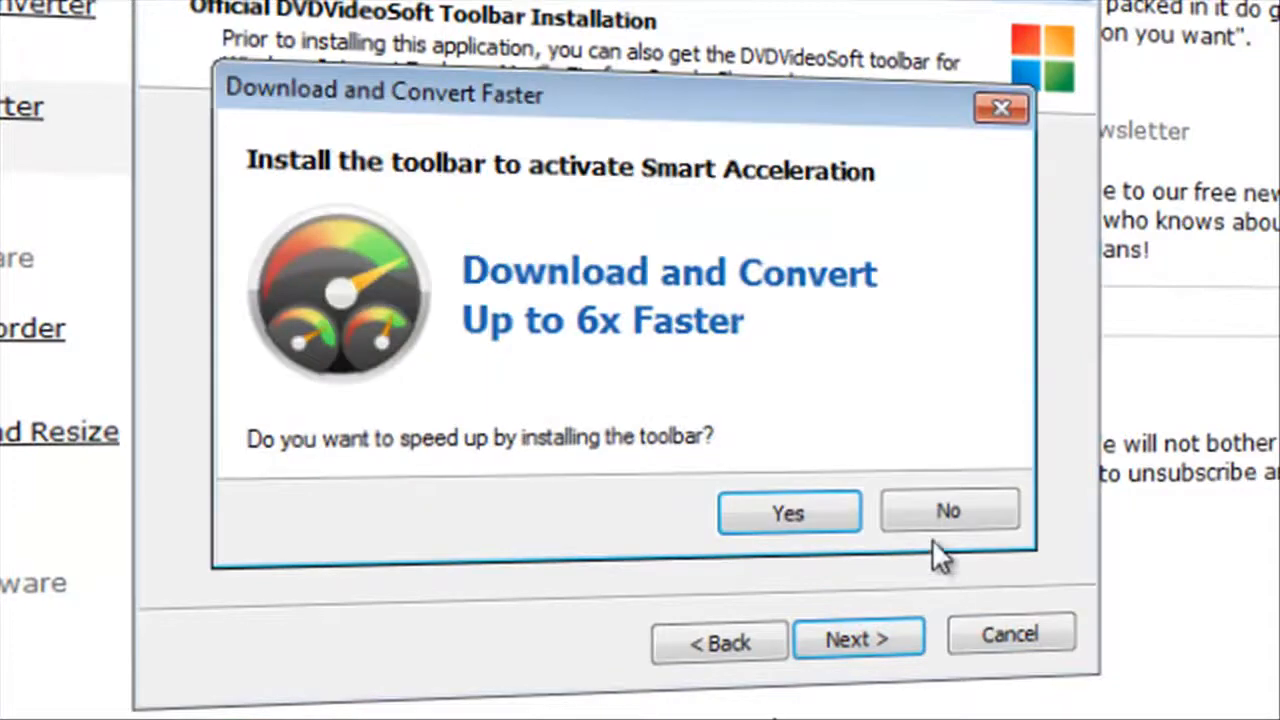
pyautogui.click(947, 510)
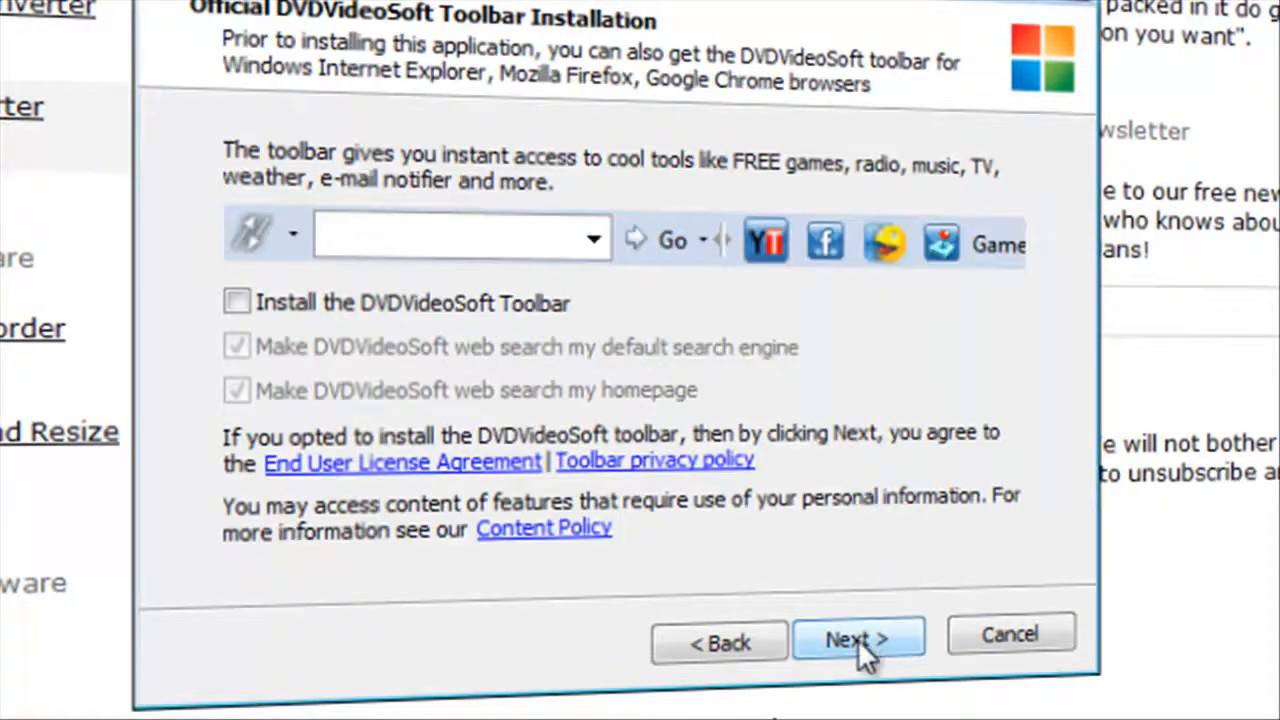
pyautogui.click(858, 640)
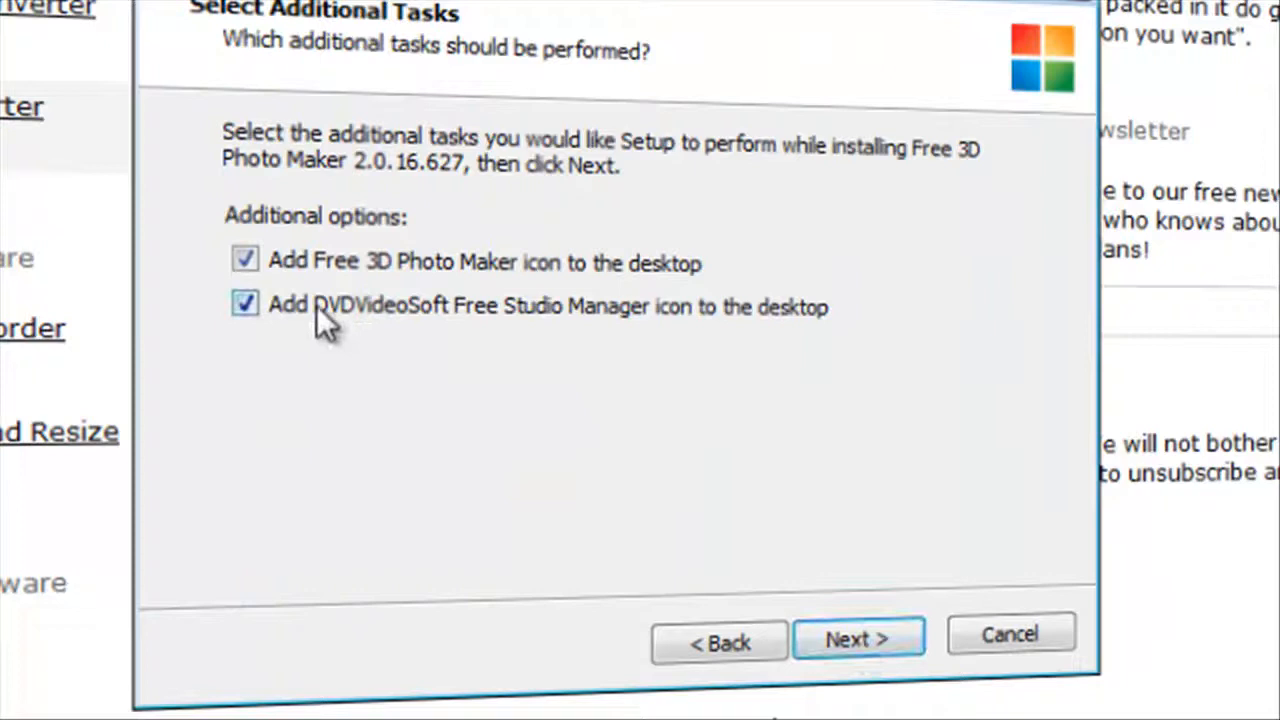
pyautogui.click(245, 261)
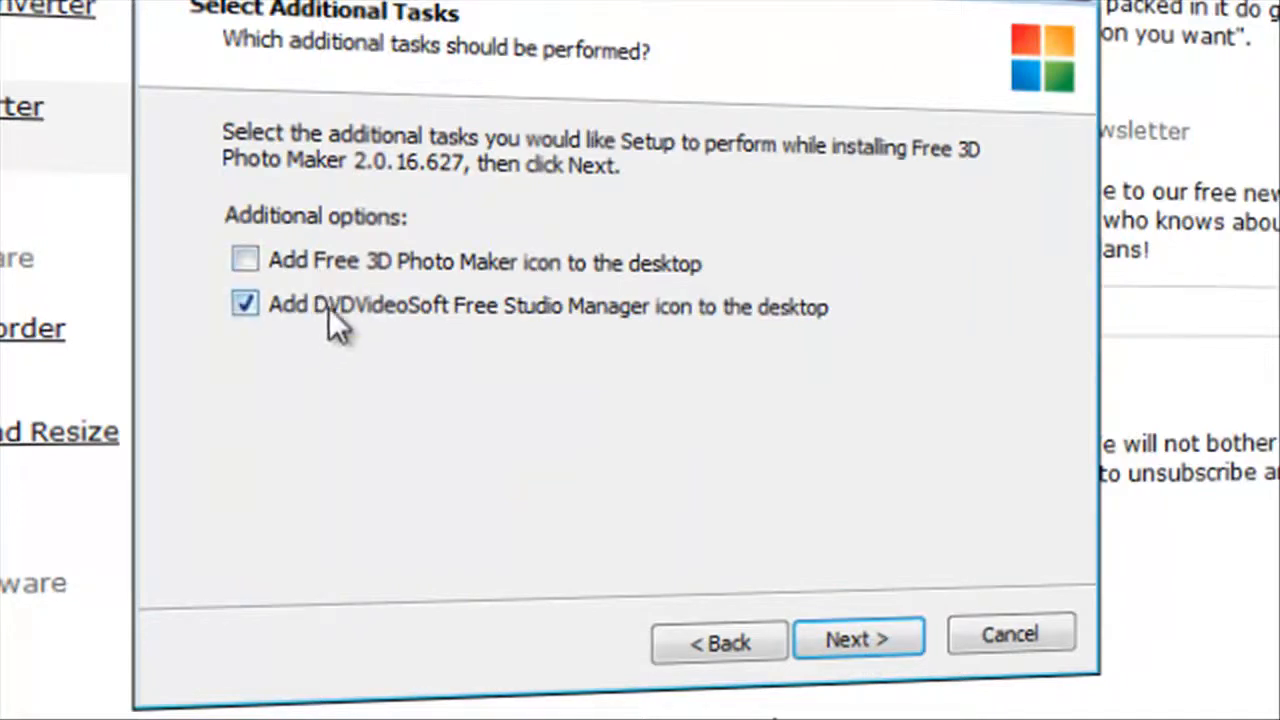
pyautogui.click(857, 639)
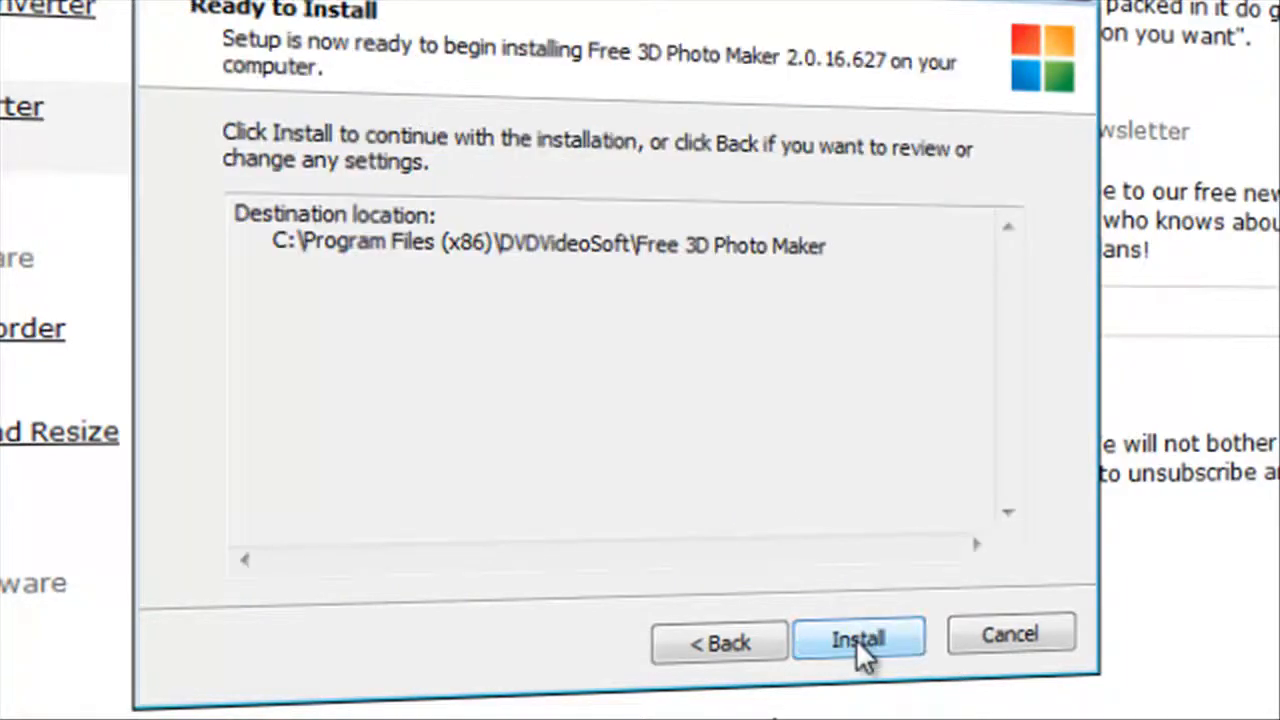
# Step: Install the program, refusing SpeedUpMyPC 2012, and finish with launch enabled
pyautogui.click(858, 640)
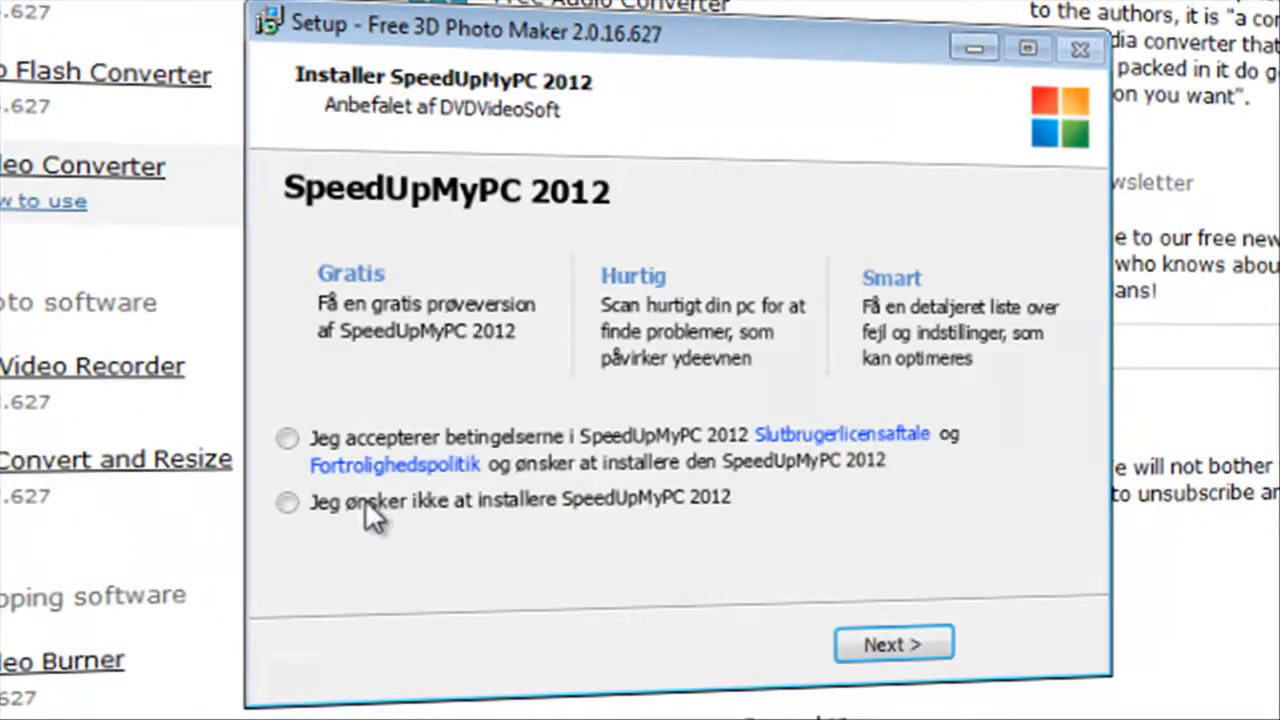
pyautogui.click(287, 501)
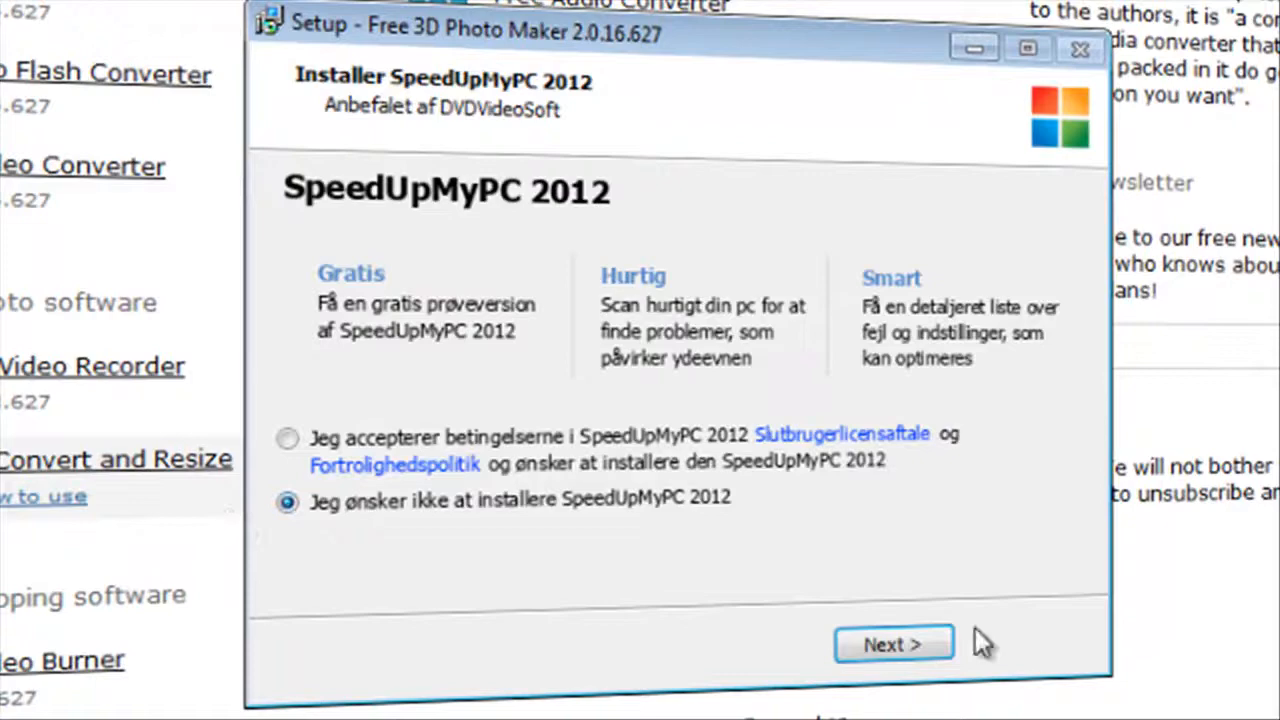
pyautogui.click(893, 644)
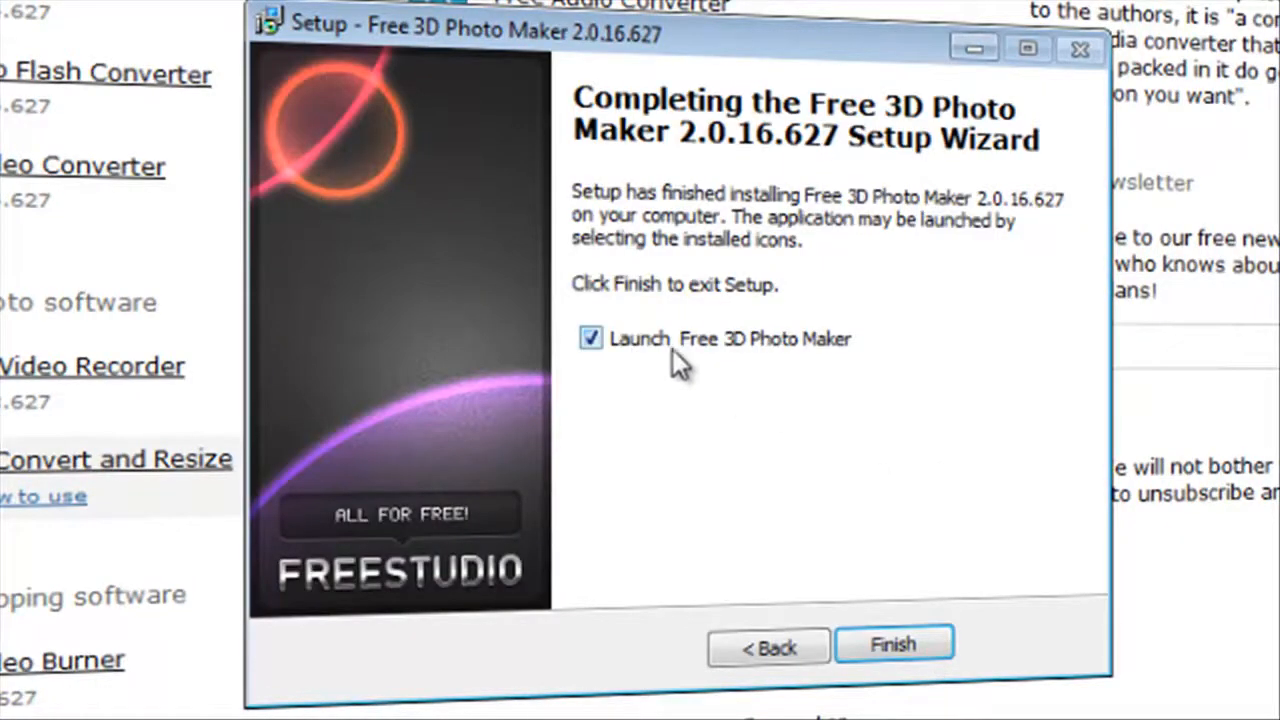
pyautogui.moveTo(893, 643)
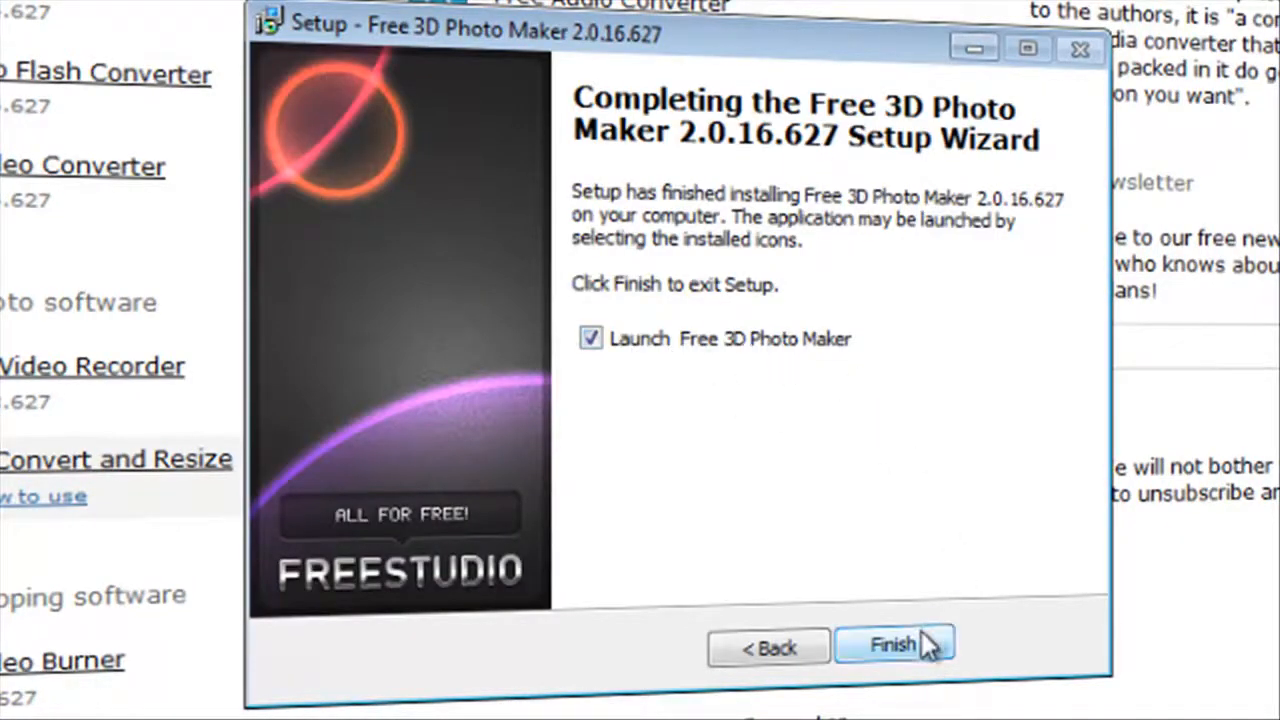
pyautogui.click(892, 644)
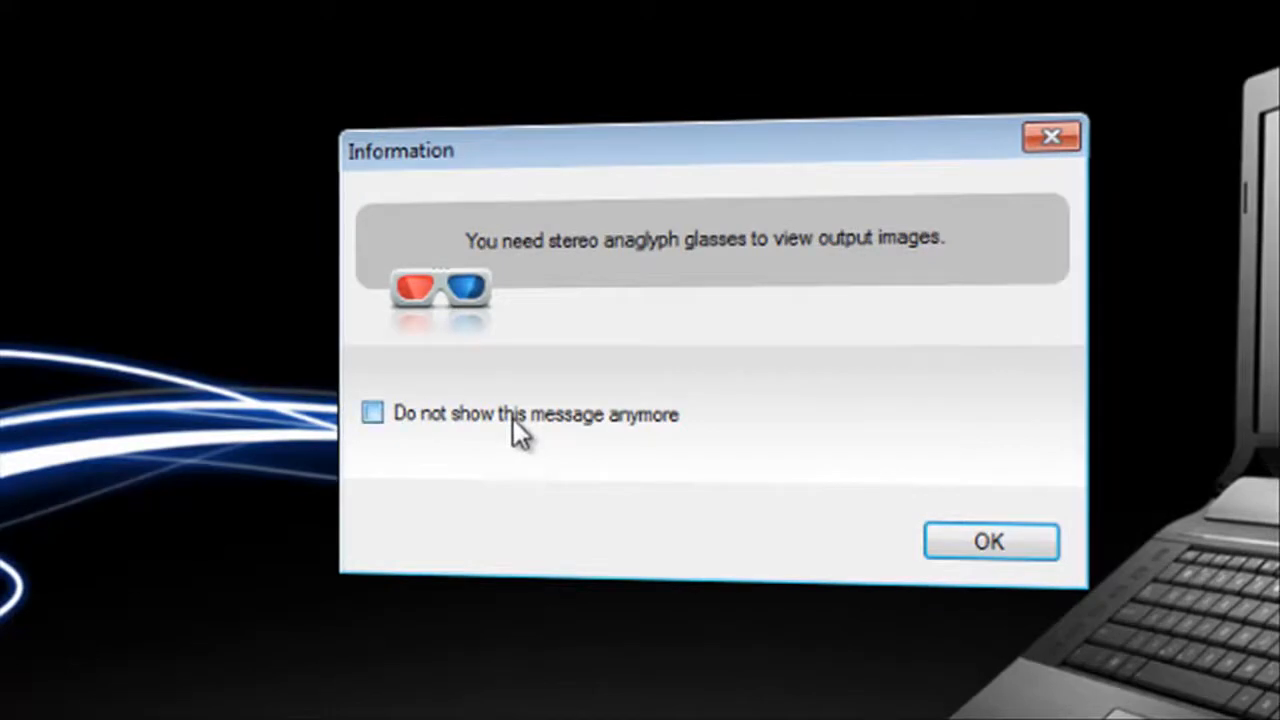
# Step: Tick 'Do not show this message anymore' on the anaglyph glasses notice and close it
pyautogui.click(371, 413)
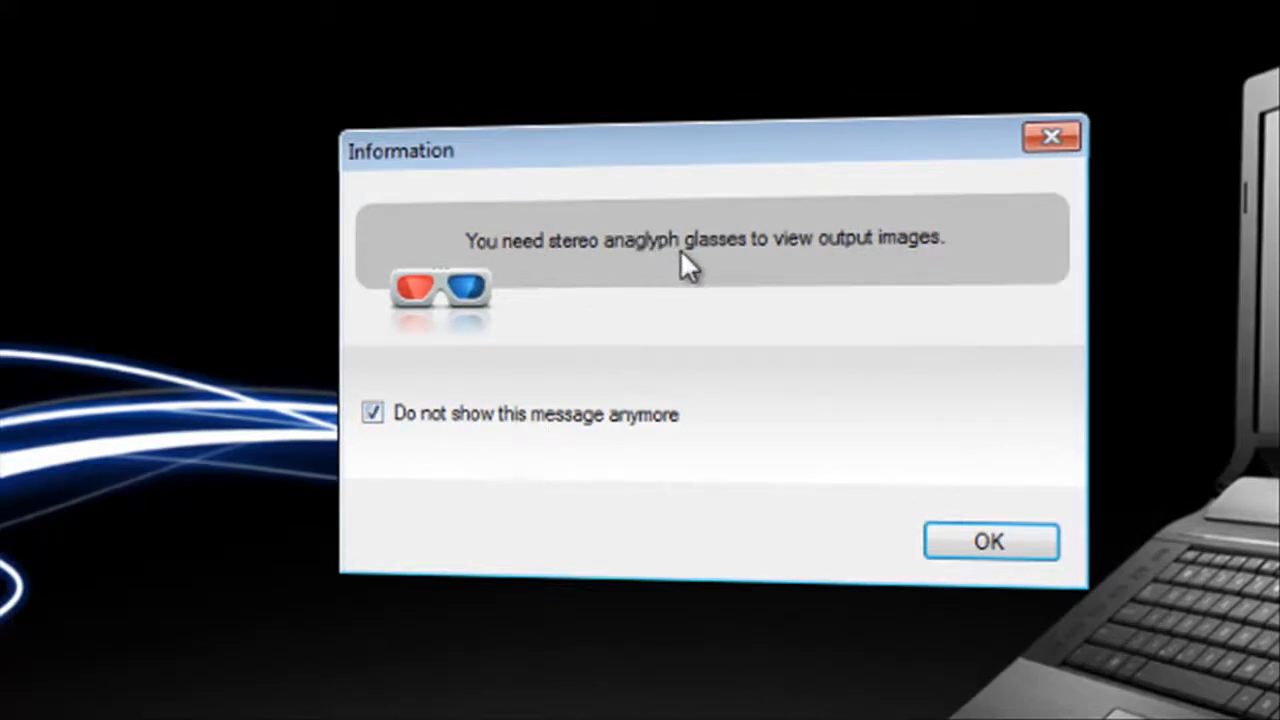
pyautogui.moveTo(725, 275)
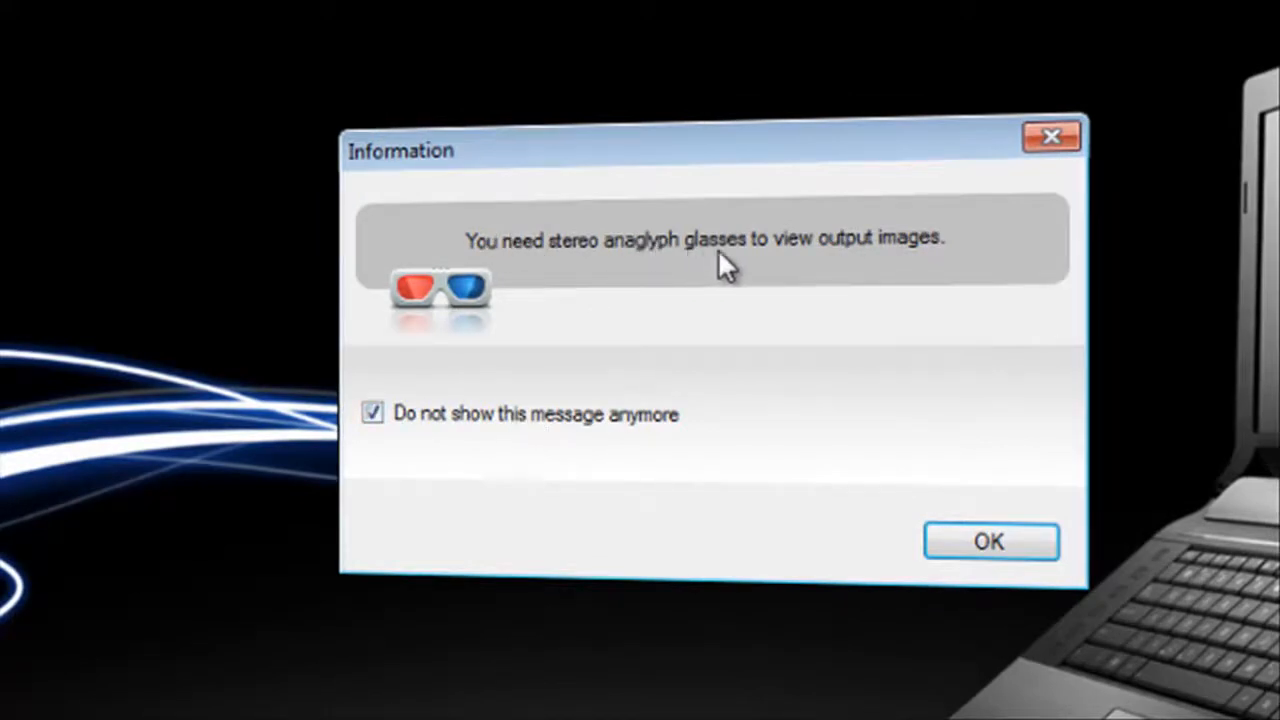
pyautogui.moveTo(1075, 515)
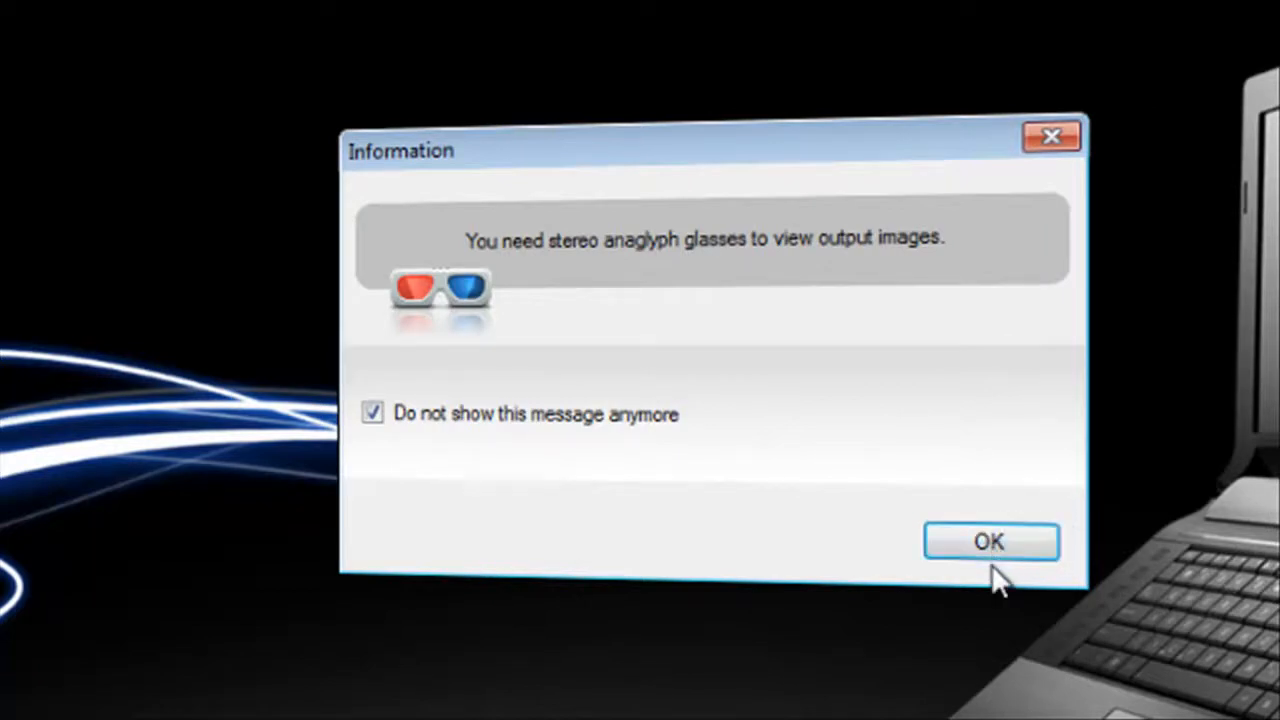
pyautogui.click(990, 541)
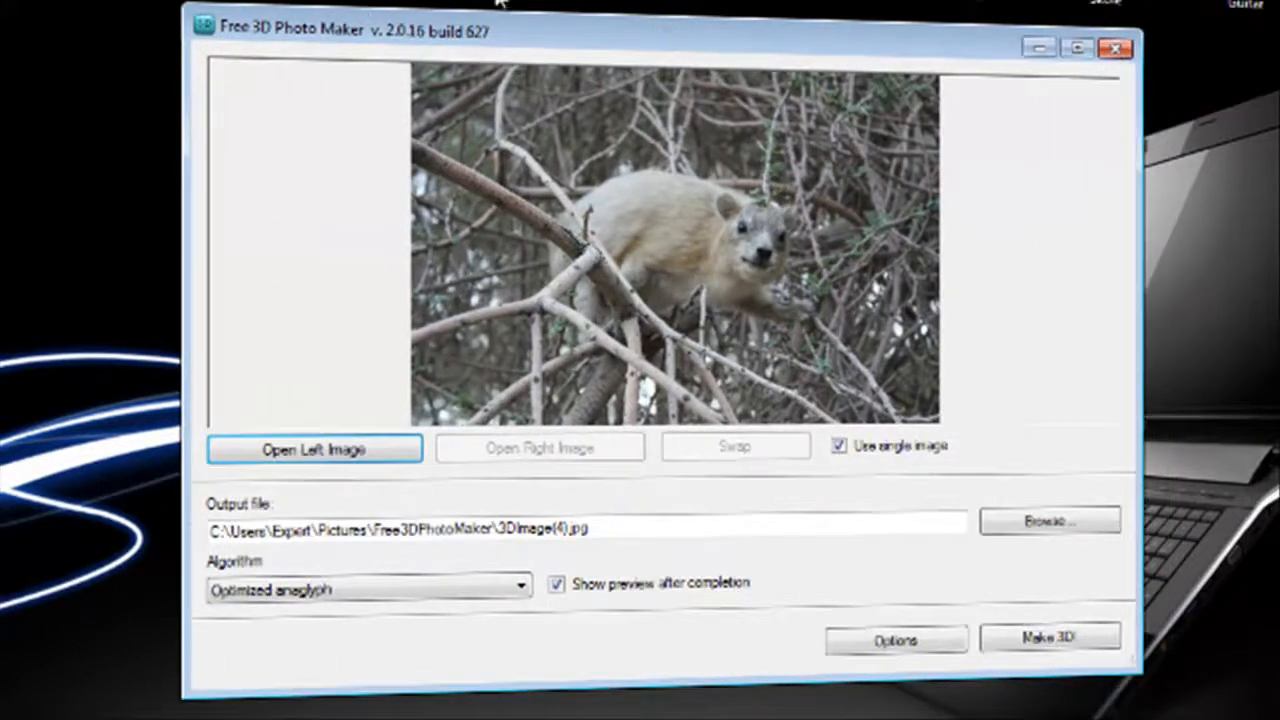
pyautogui.moveTo(370, 512)
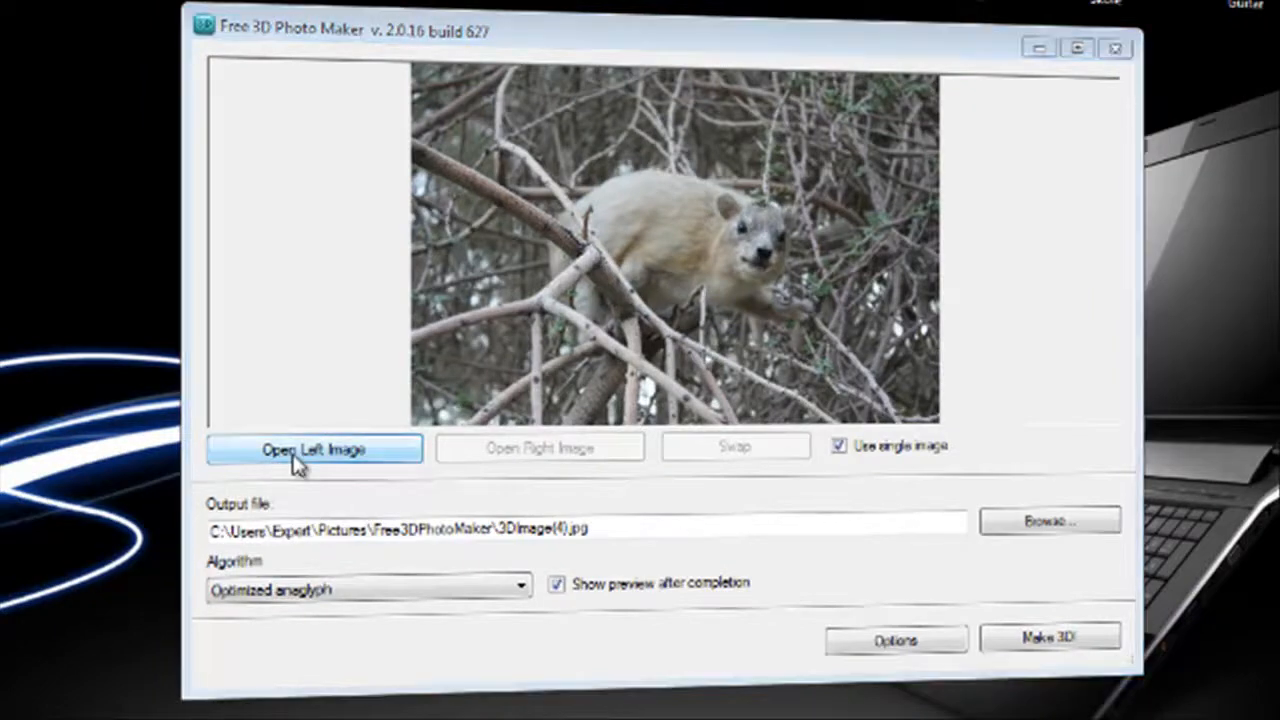
# Step: Open the soccer photo as the single source image
pyautogui.click(314, 448)
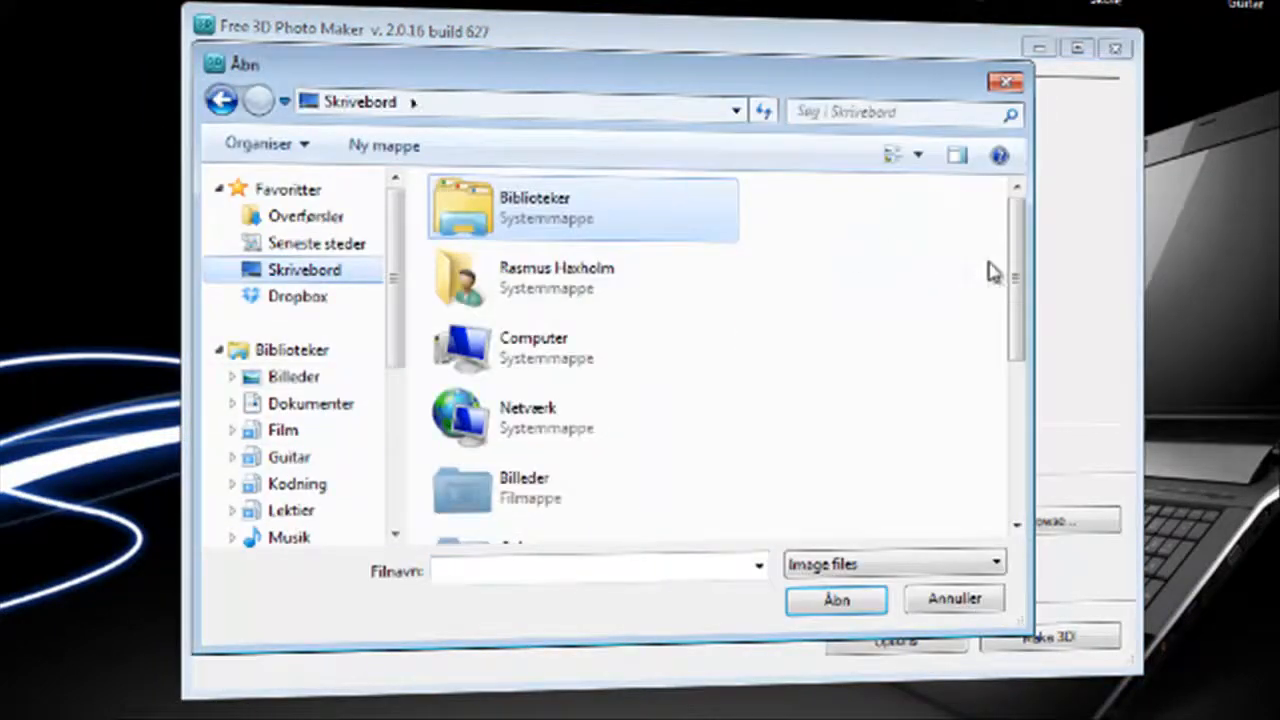
pyautogui.click(835, 599)
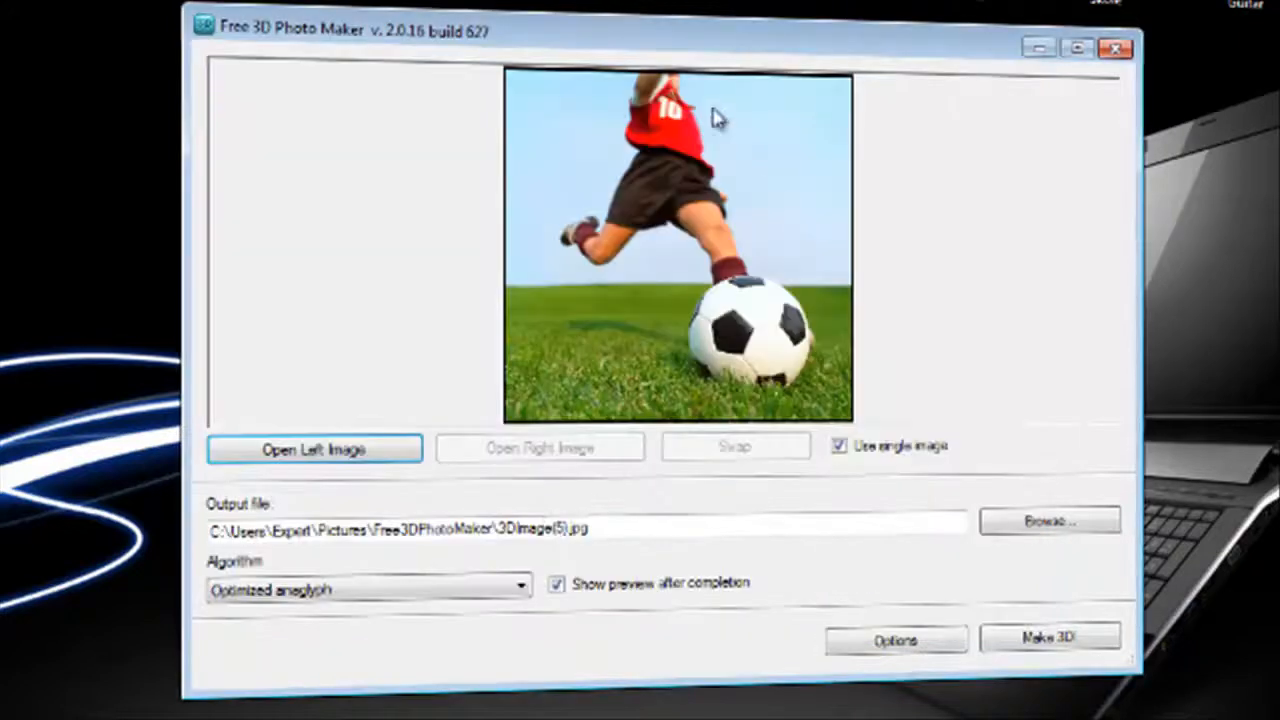
pyautogui.moveTo(775, 315)
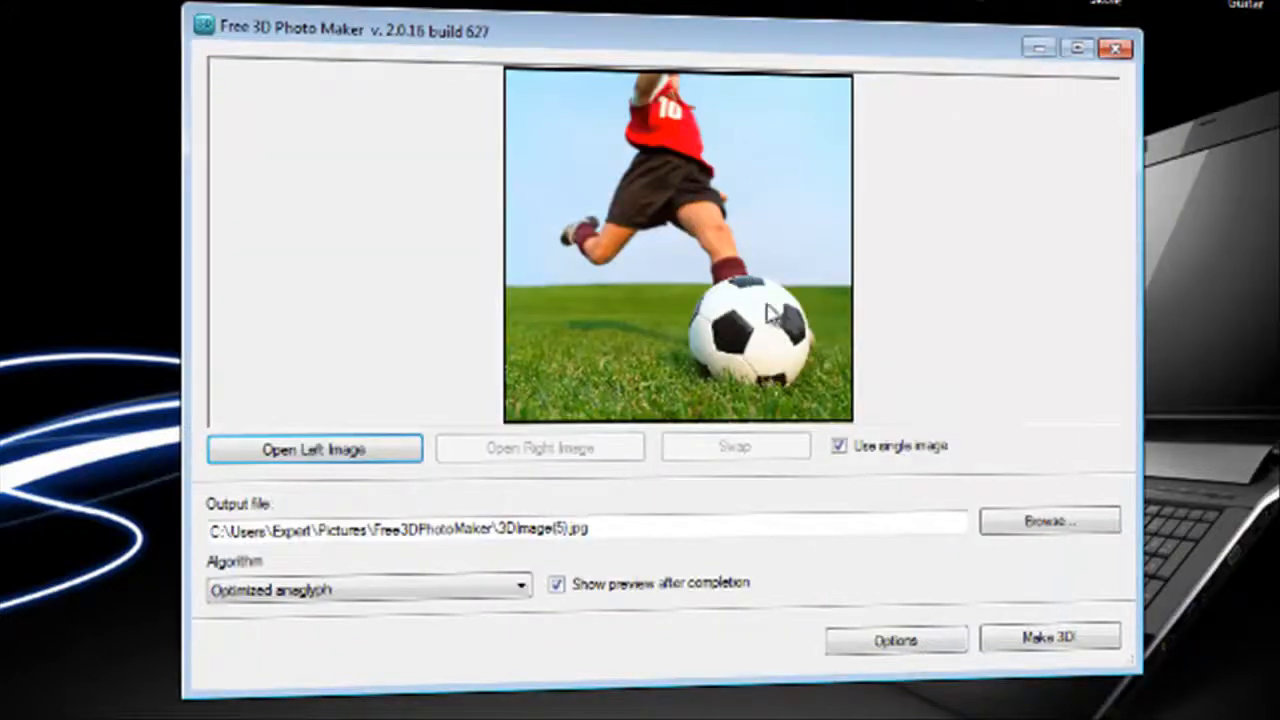
pyautogui.moveTo(693, 167)
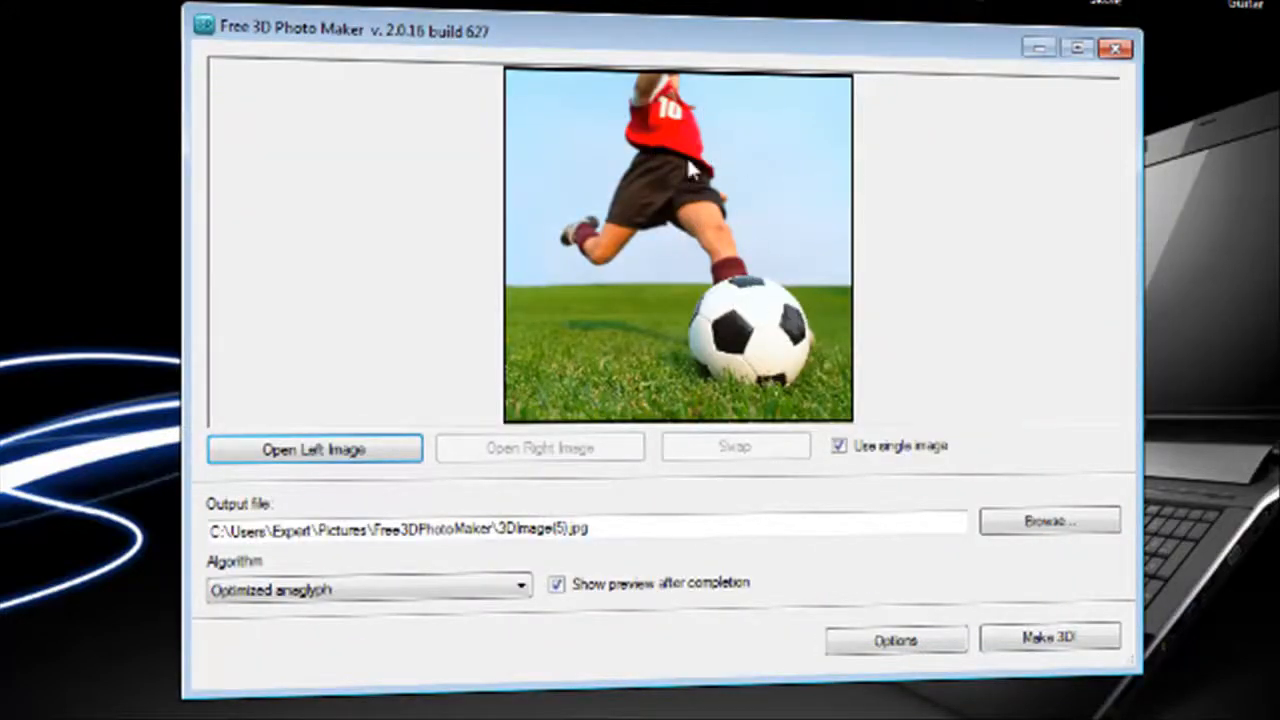
pyautogui.moveTo(875, 440)
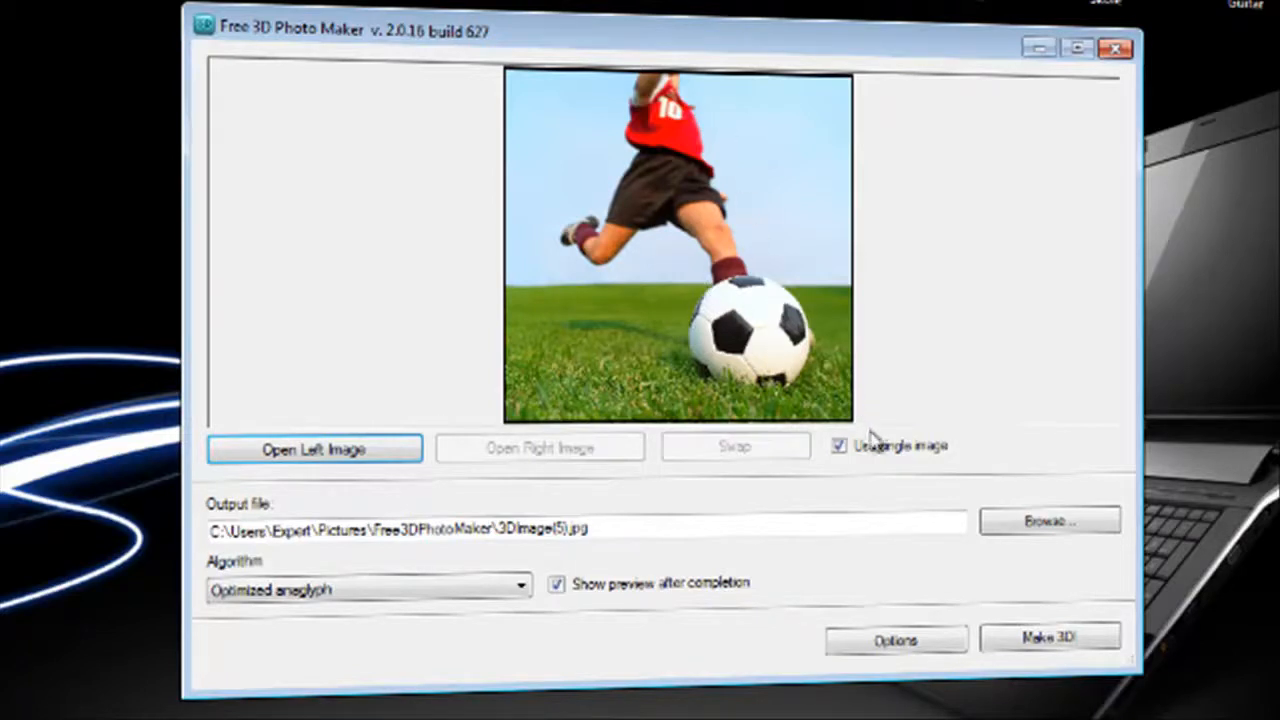
pyautogui.moveTo(825, 453)
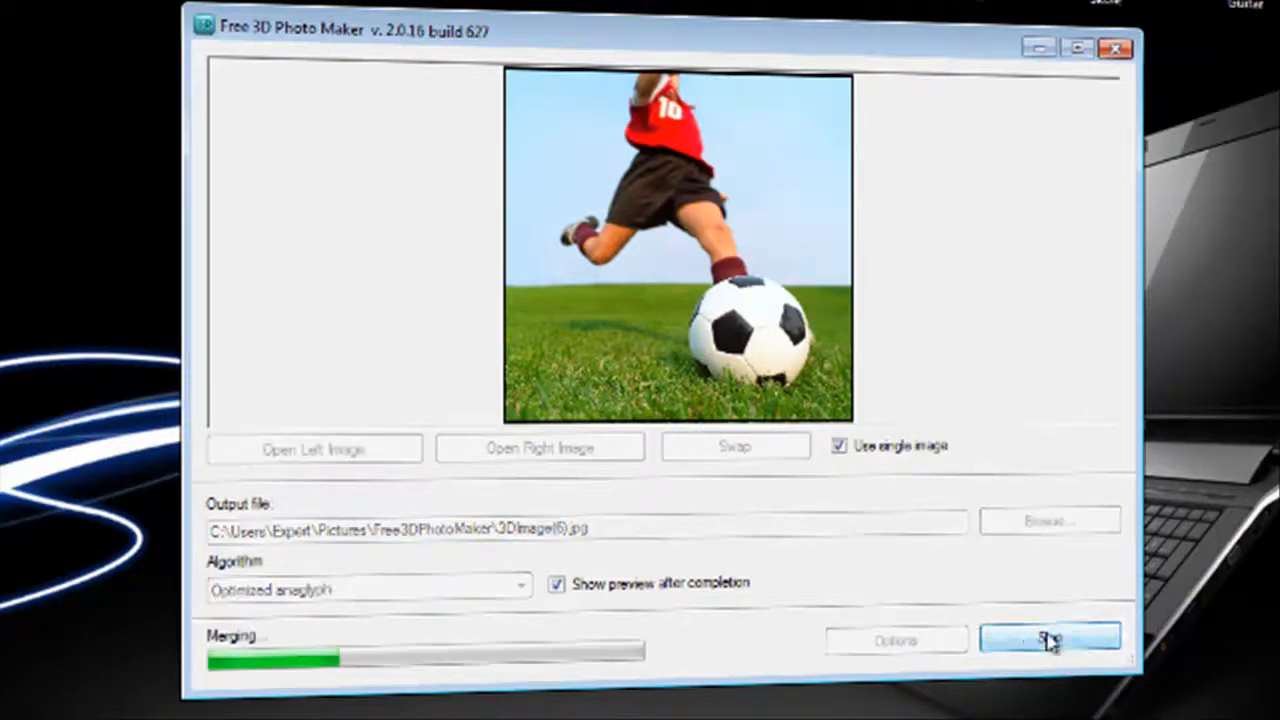
# Step: Run Make 3D! on the soccer photo and accept the completion message
pyautogui.click(1048, 640)
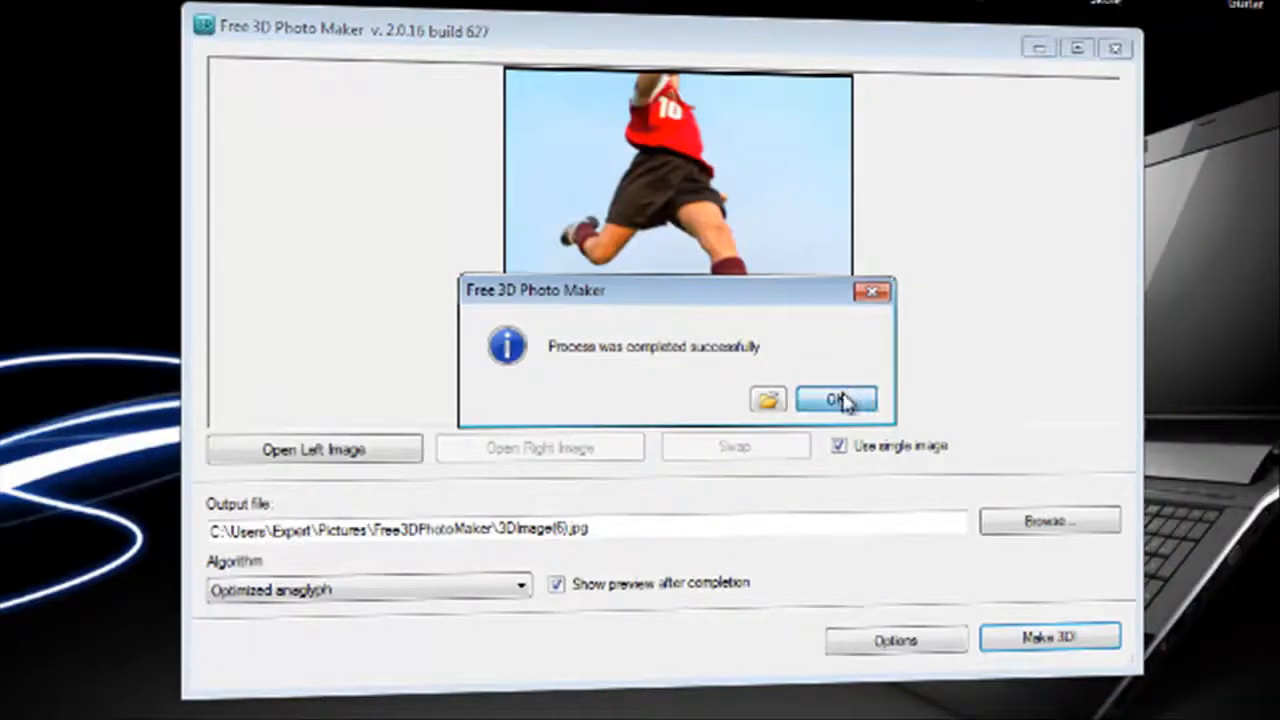
pyautogui.click(837, 400)
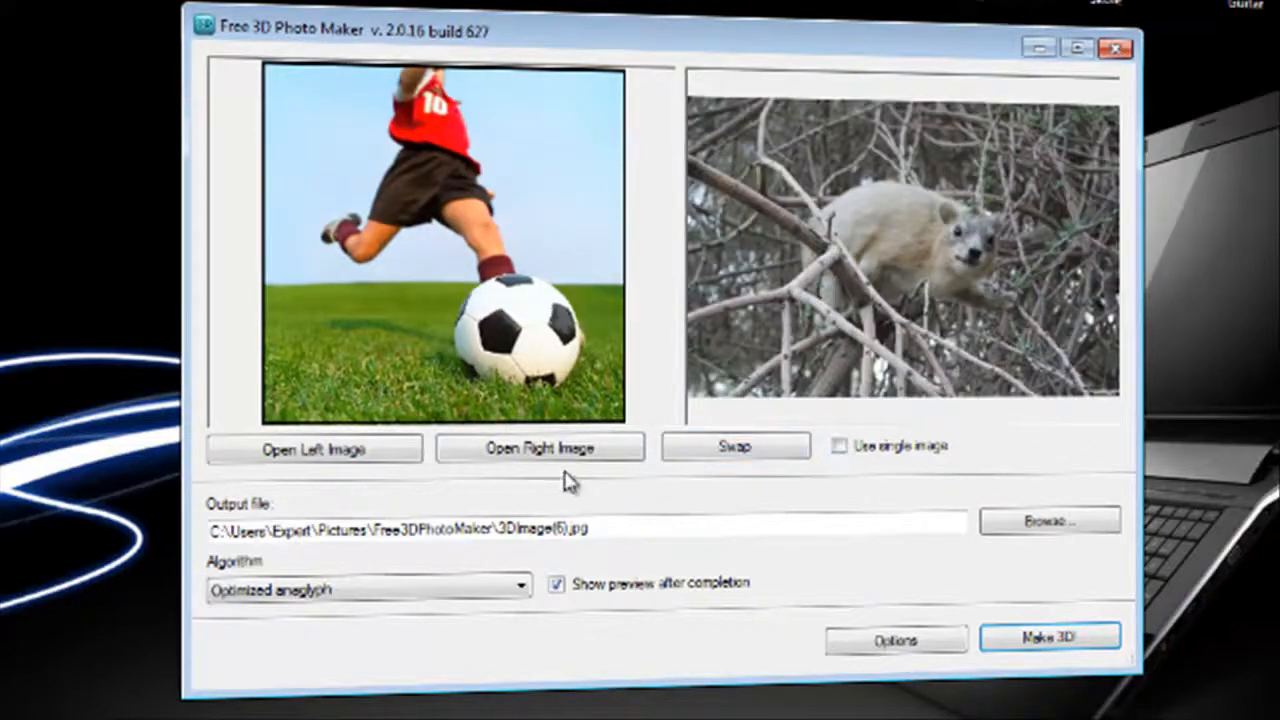
# Step: Load the soccer photo as the right view, confirm completion, then re-check Use single image
pyautogui.click(539, 447)
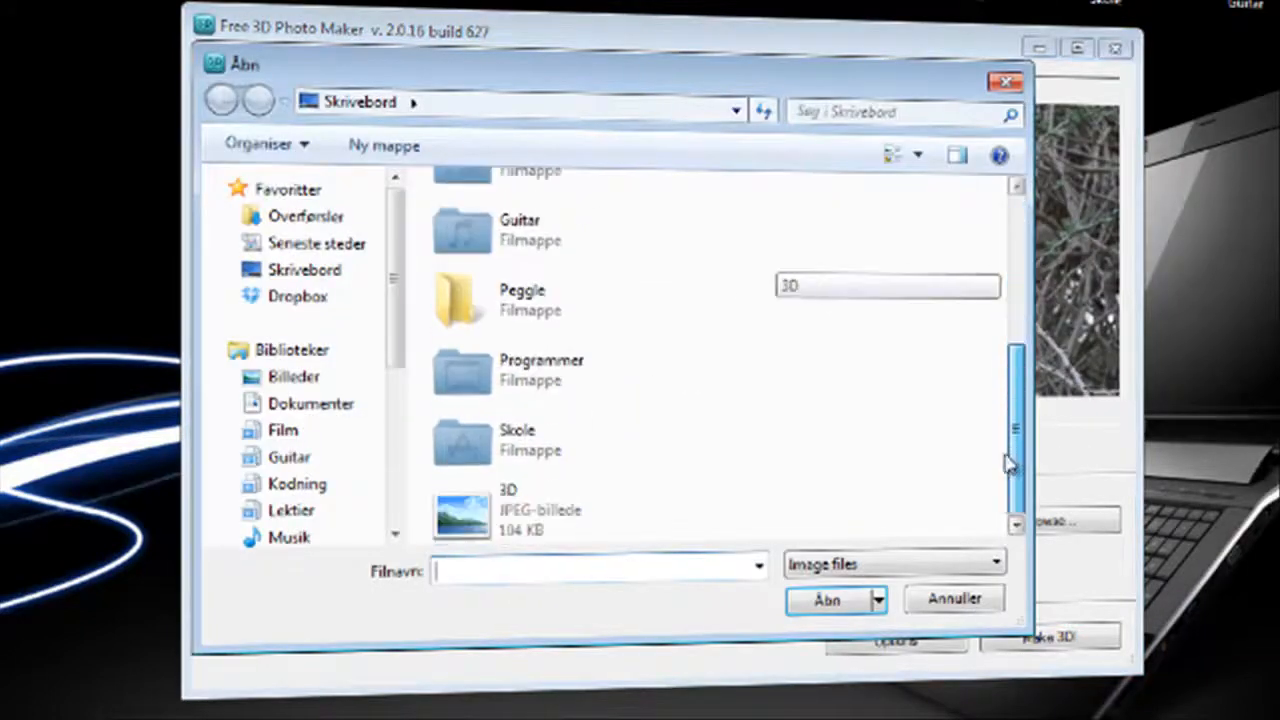
pyautogui.click(826, 599)
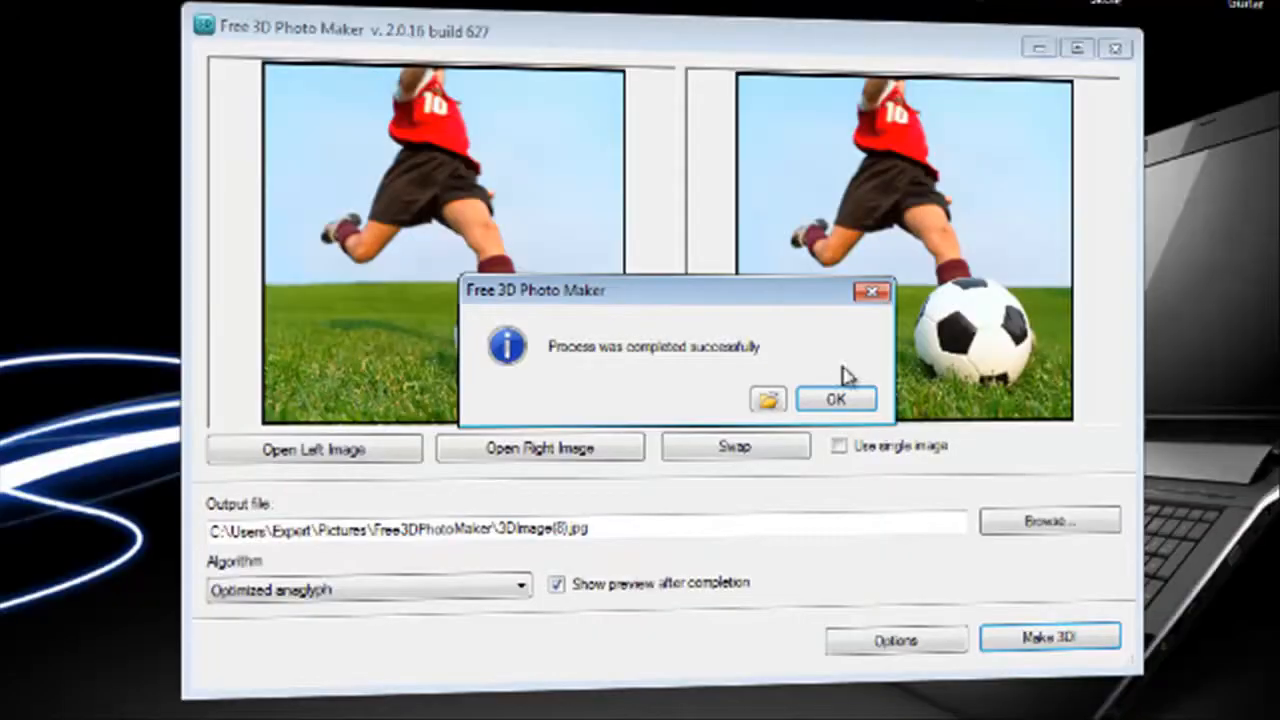
pyautogui.click(836, 398)
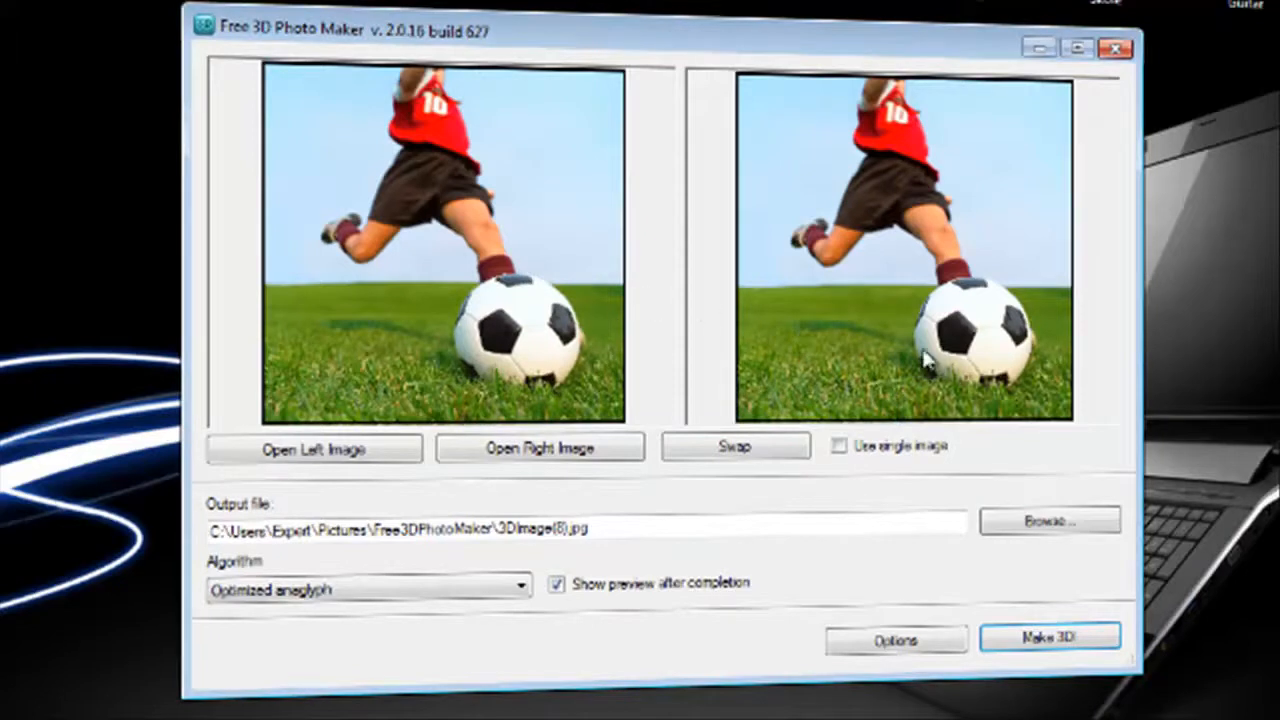
pyautogui.moveTo(930, 180)
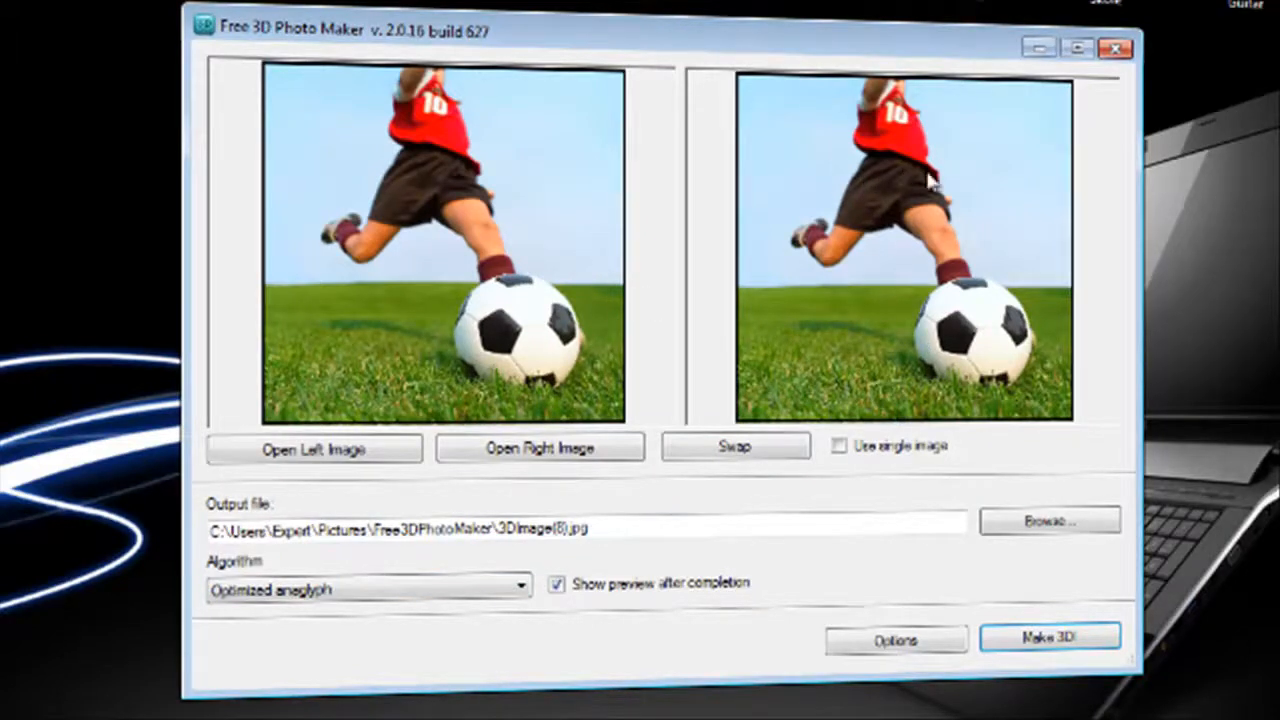
pyautogui.moveTo(865, 190)
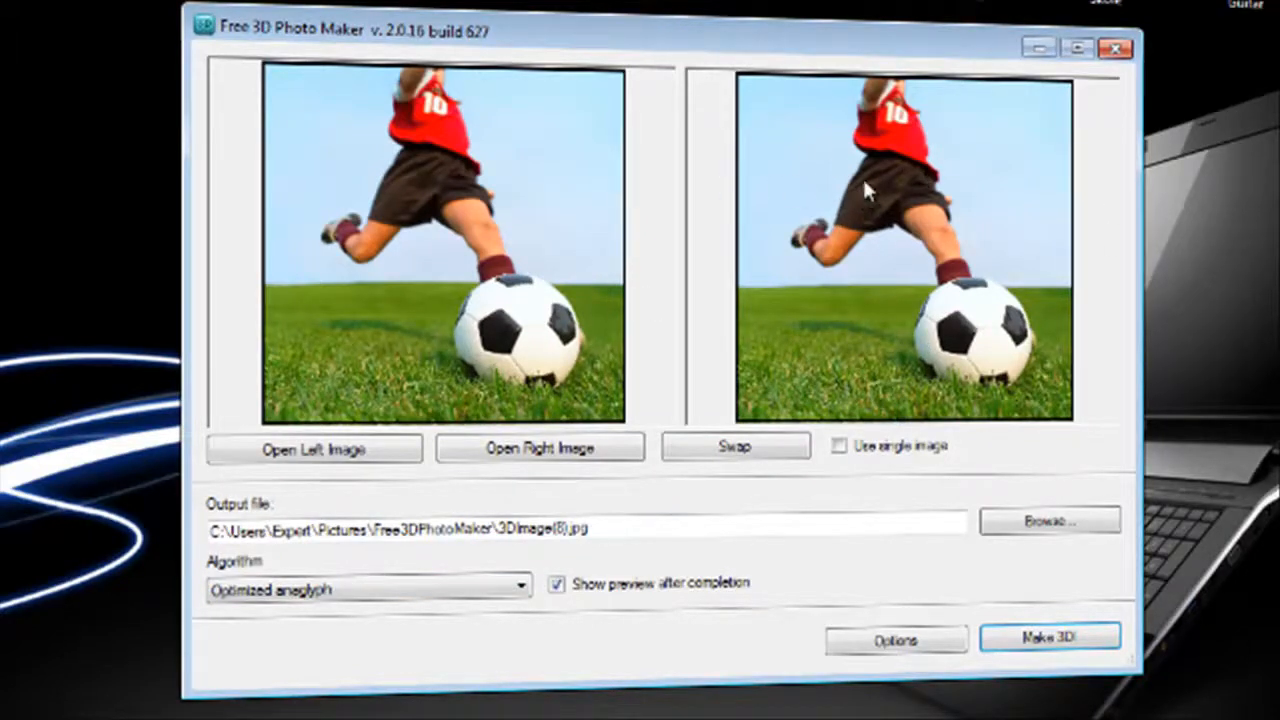
pyautogui.moveTo(925, 205)
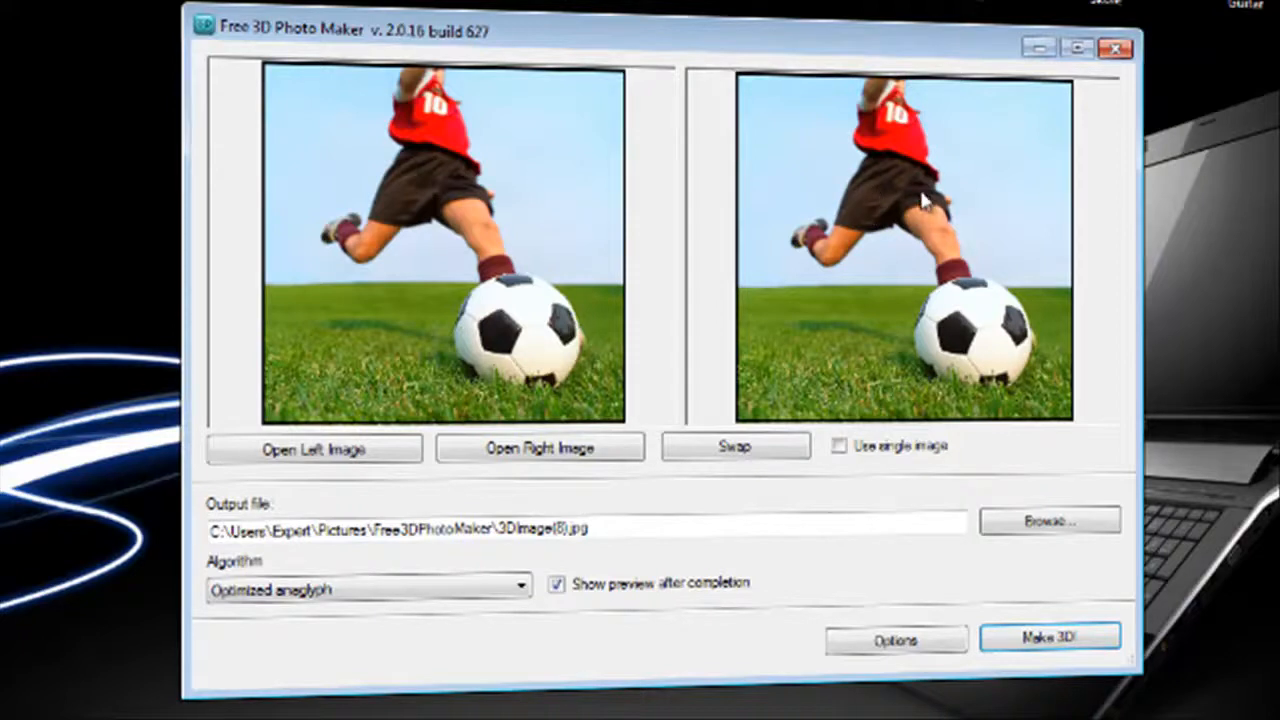
pyautogui.moveTo(910, 185)
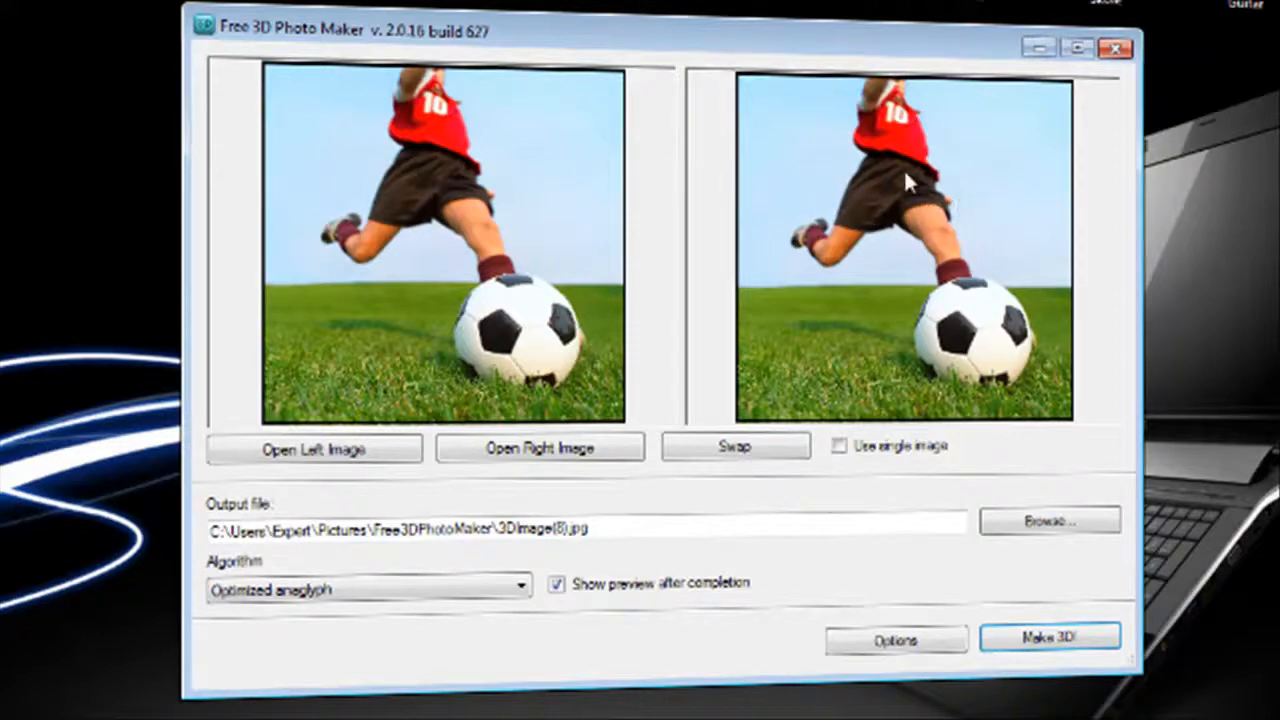
pyautogui.moveTo(805, 140)
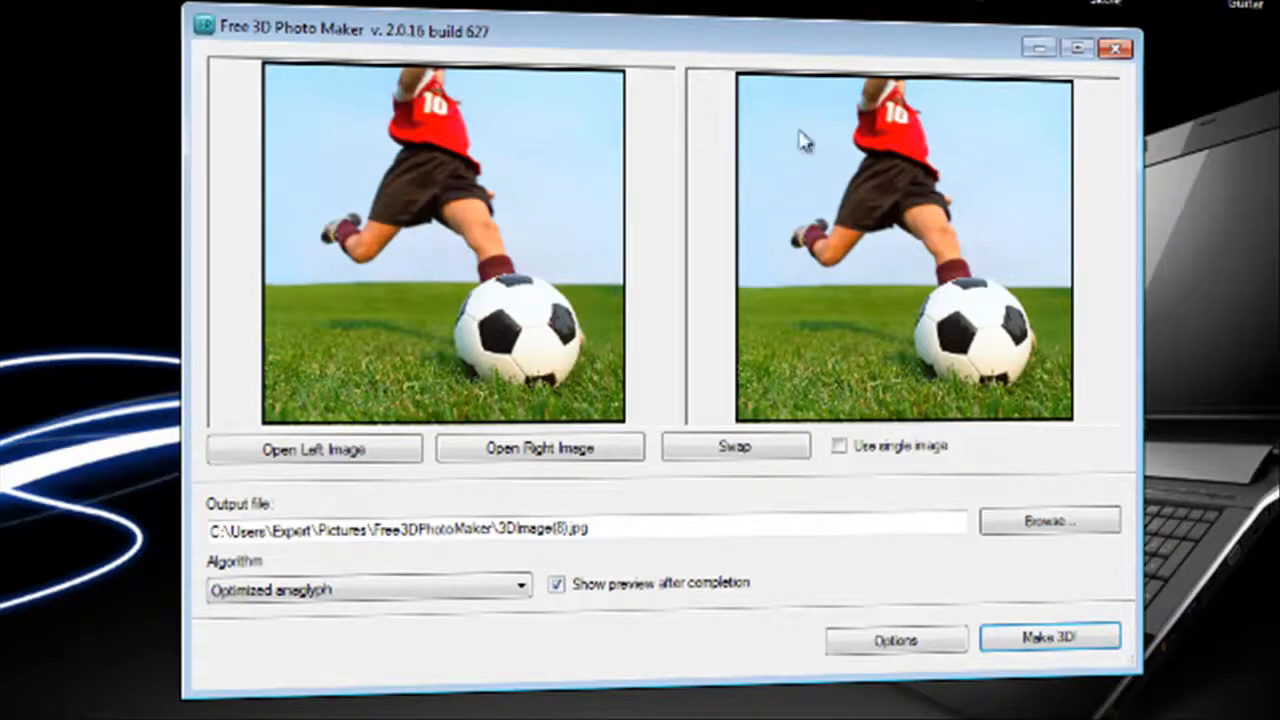
pyautogui.moveTo(908, 445)
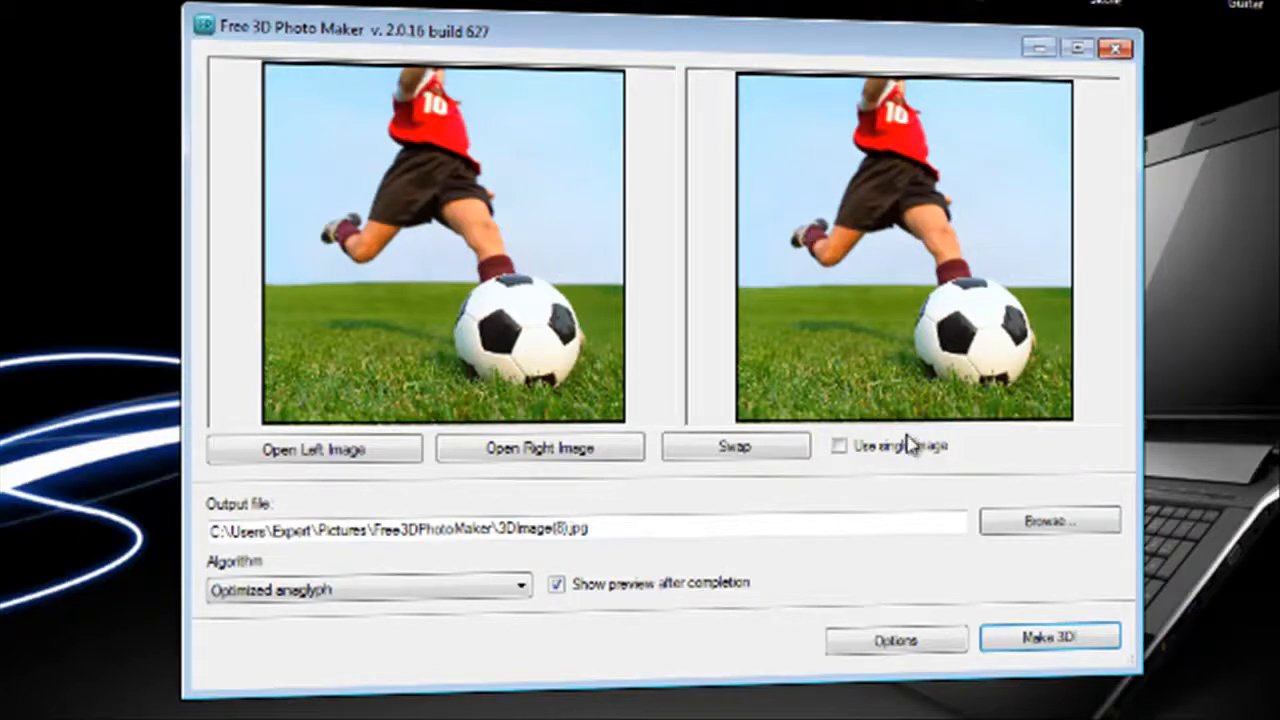
pyautogui.moveTo(888, 235)
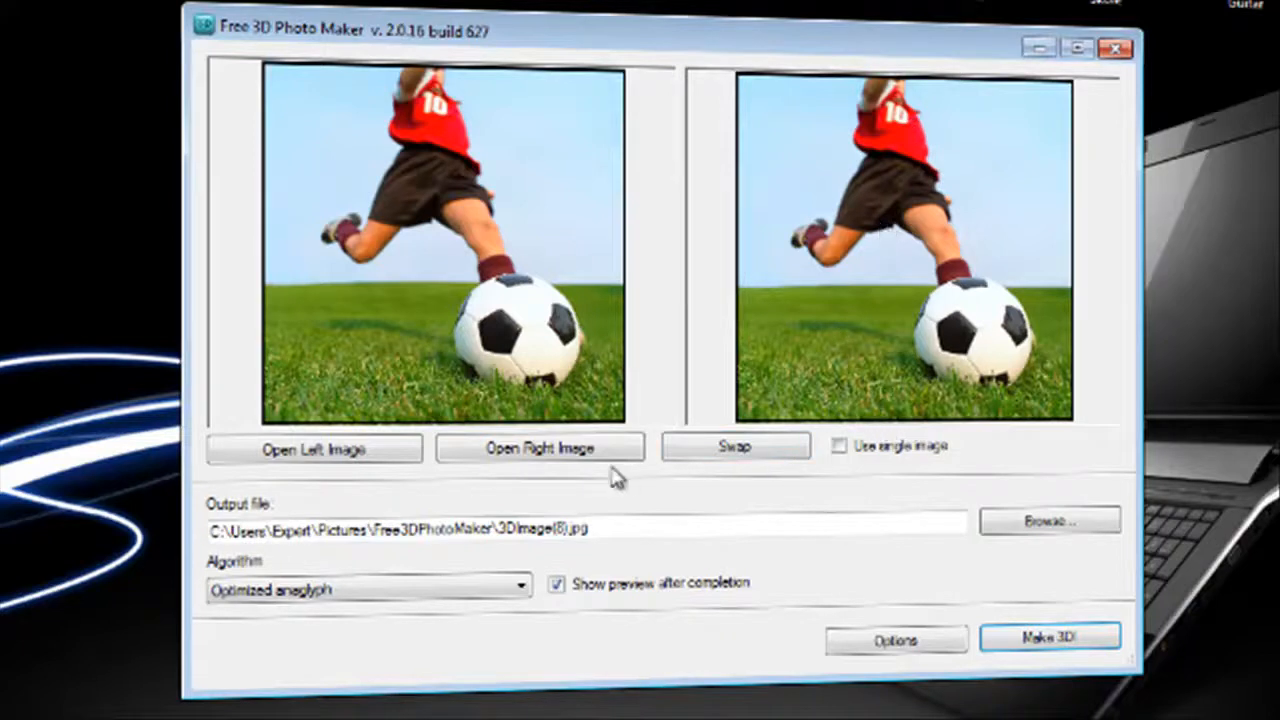
pyautogui.click(839, 445)
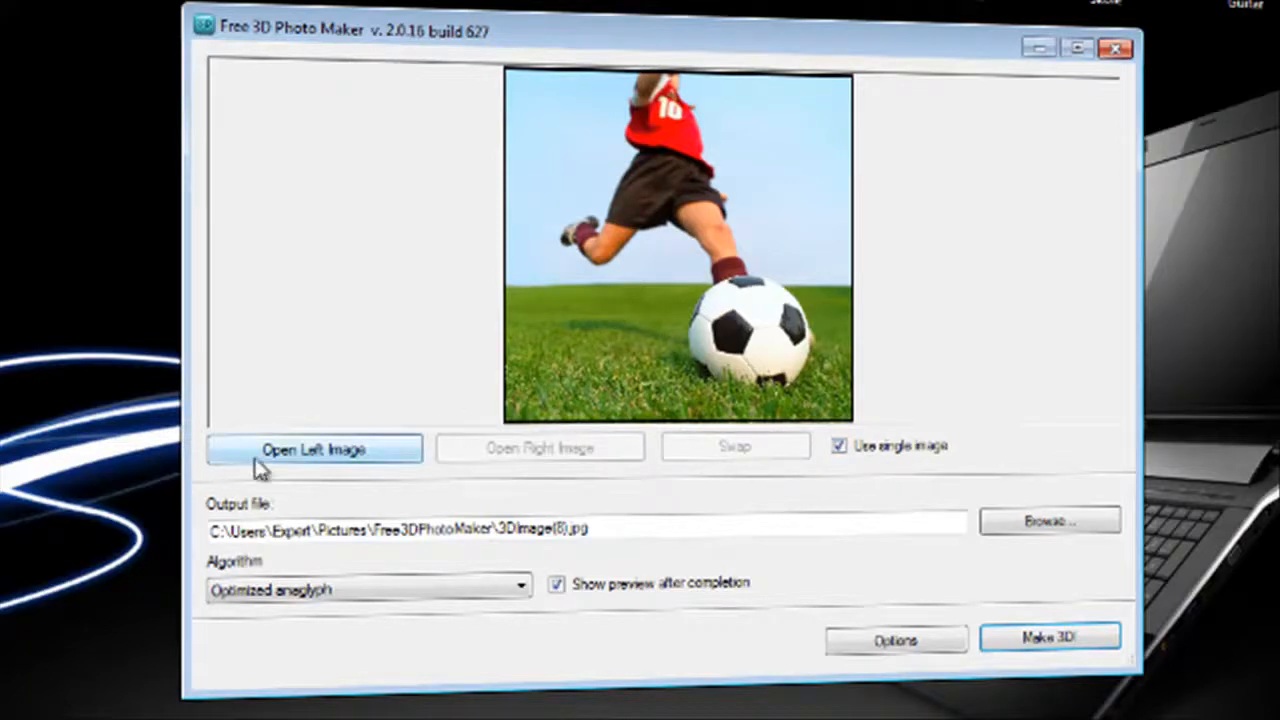
pyautogui.moveTo(285, 517)
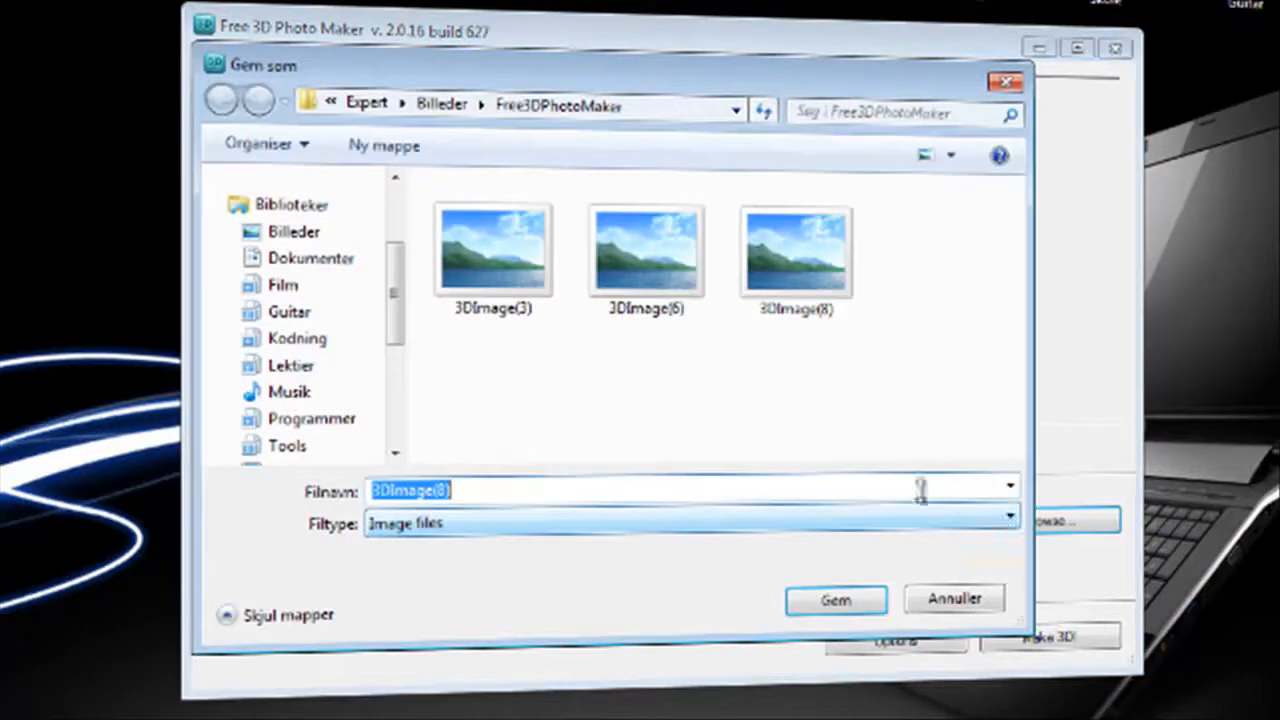
# Step: Save output to the Desktop as 3DImage(8).jpg and start Make 3D!
pyautogui.click(221, 101)
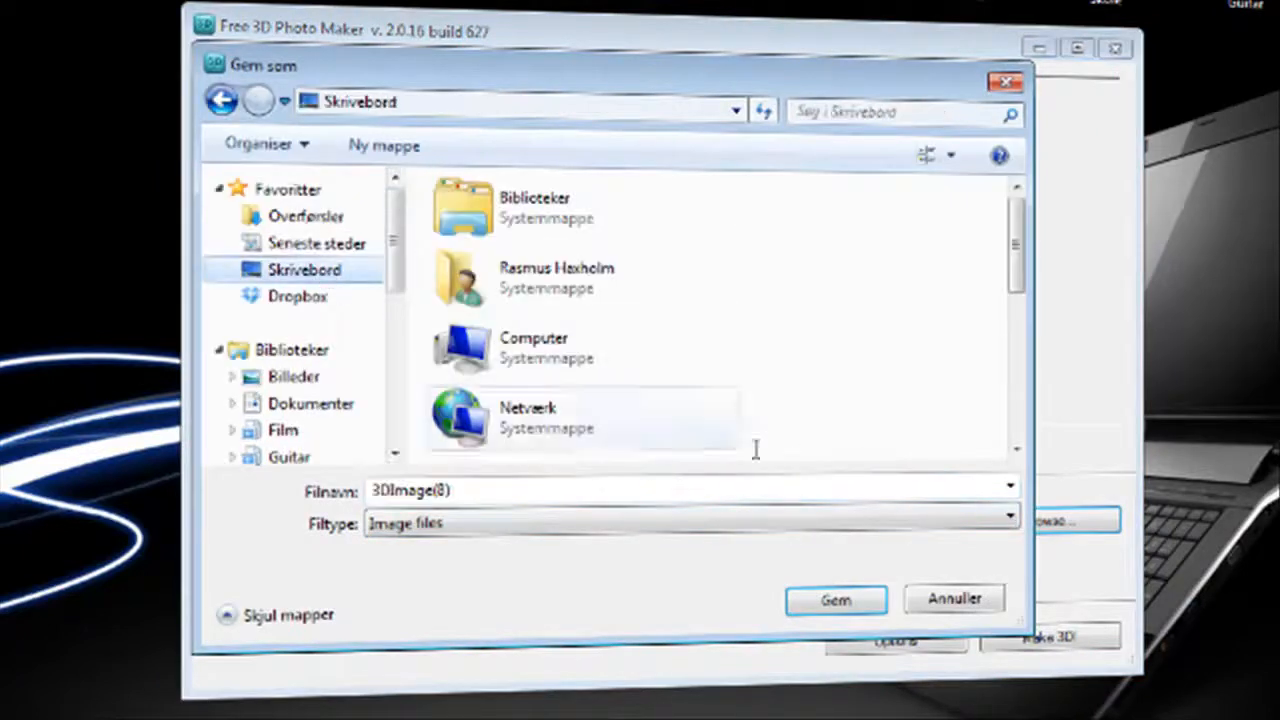
pyautogui.click(835, 600)
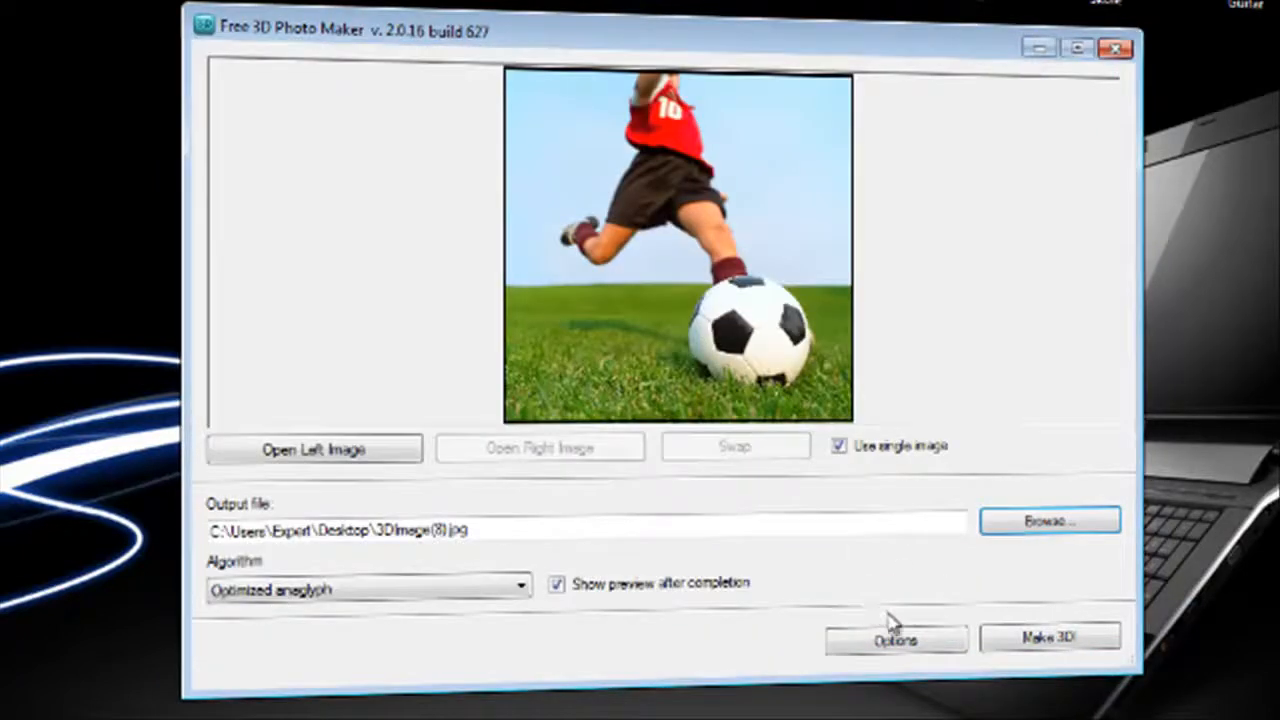
pyautogui.click(1050, 638)
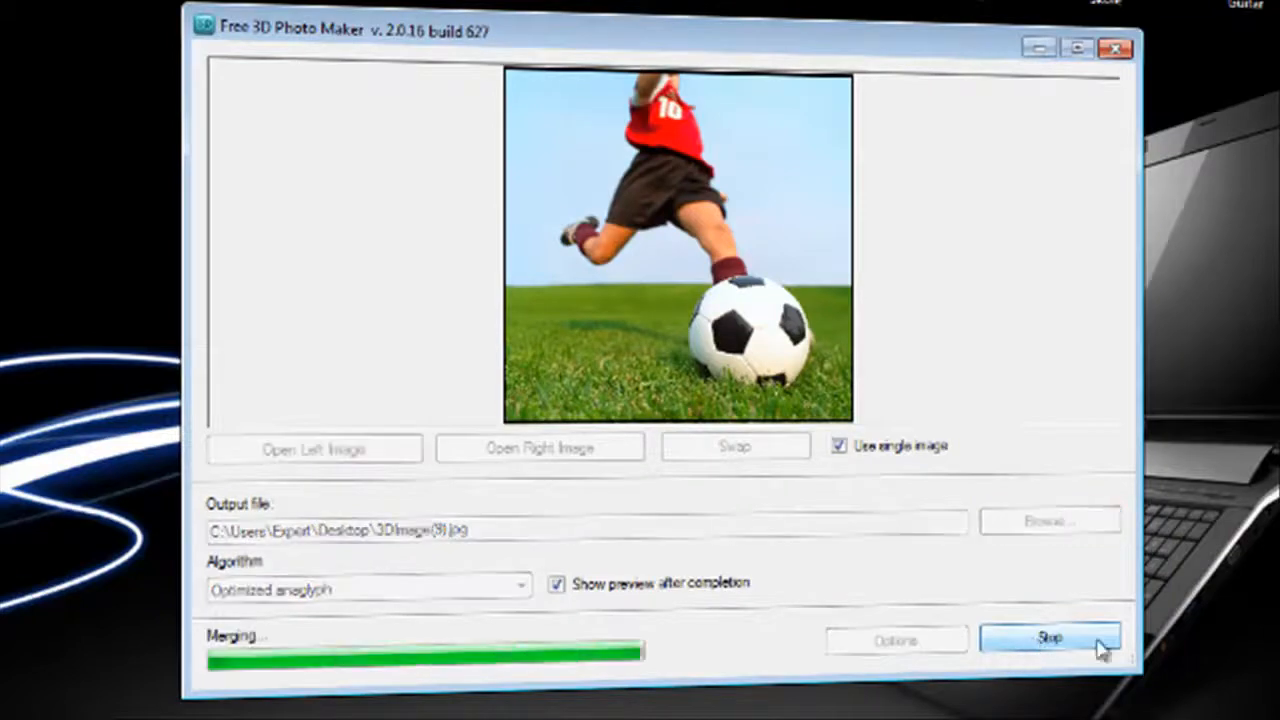